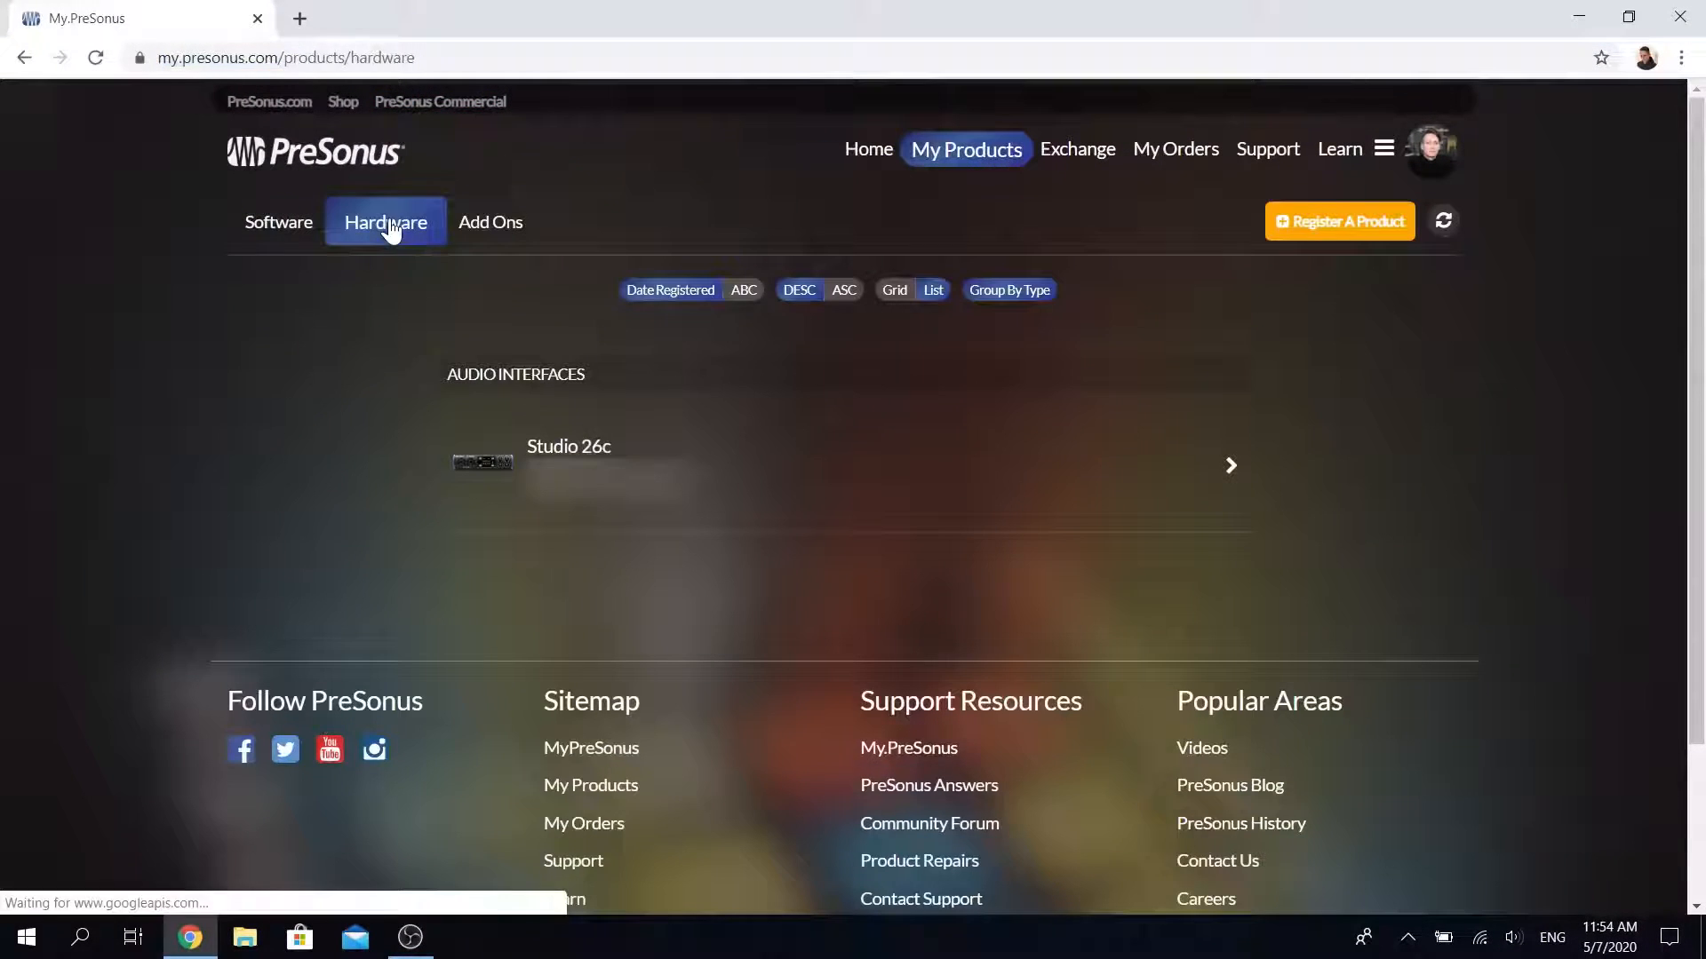
Download the Universal Control Windows installer from the Studio 26c product page
click(568, 446)
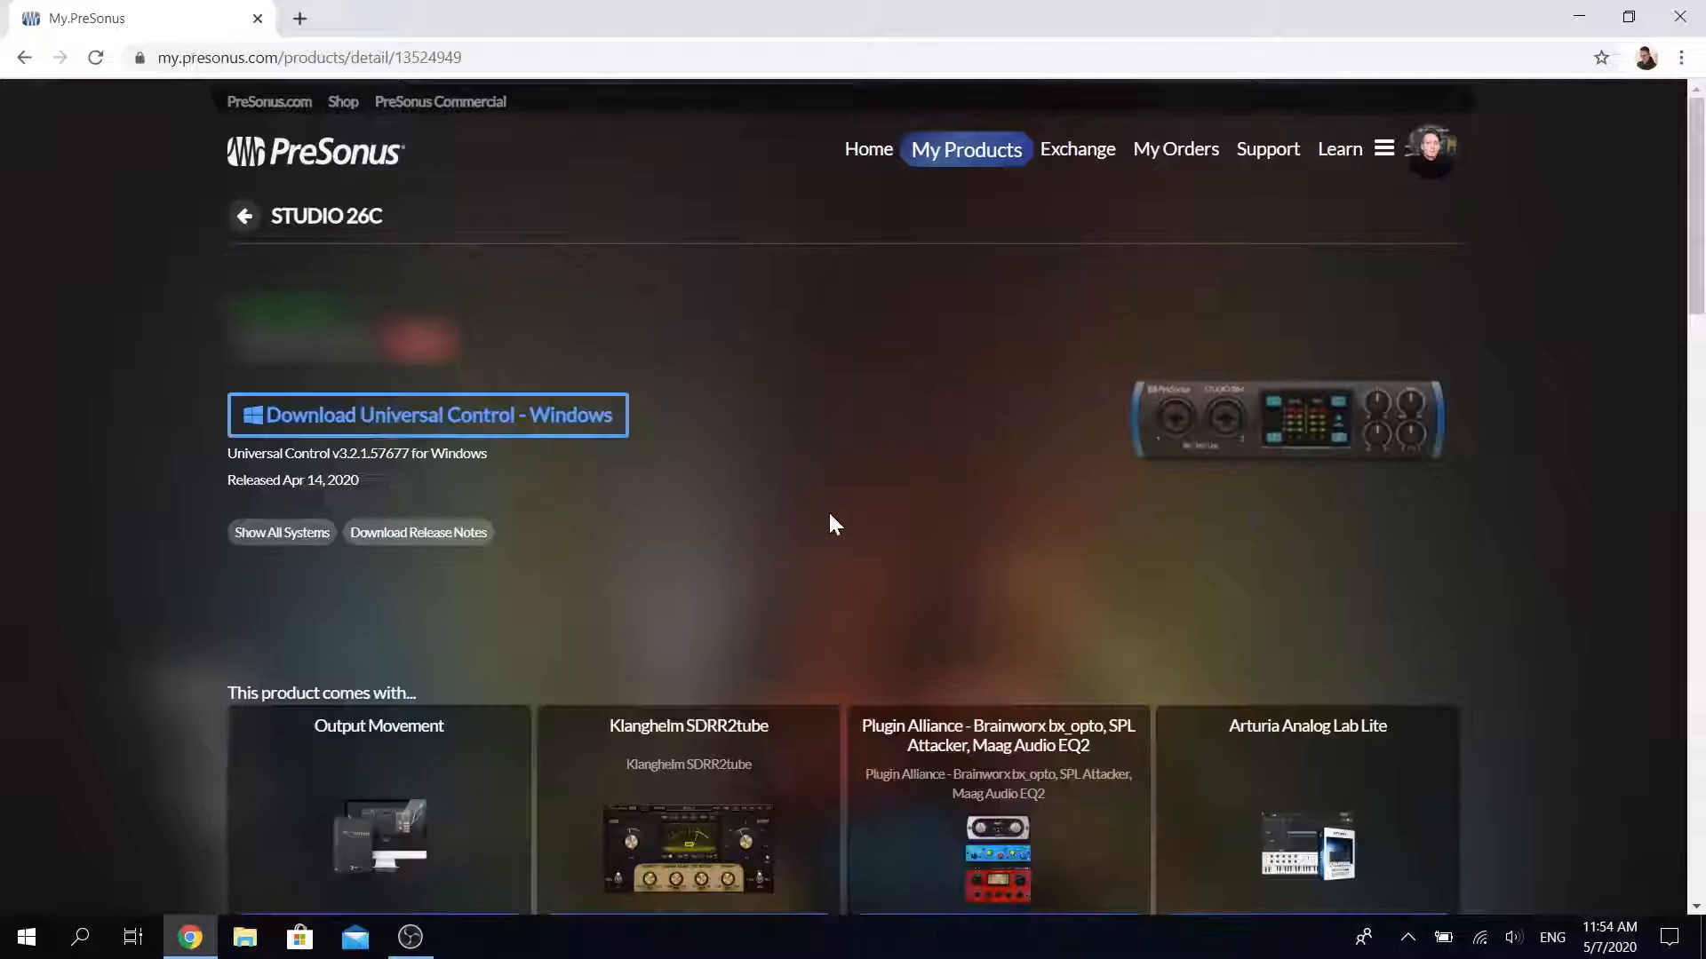
click(426, 415)
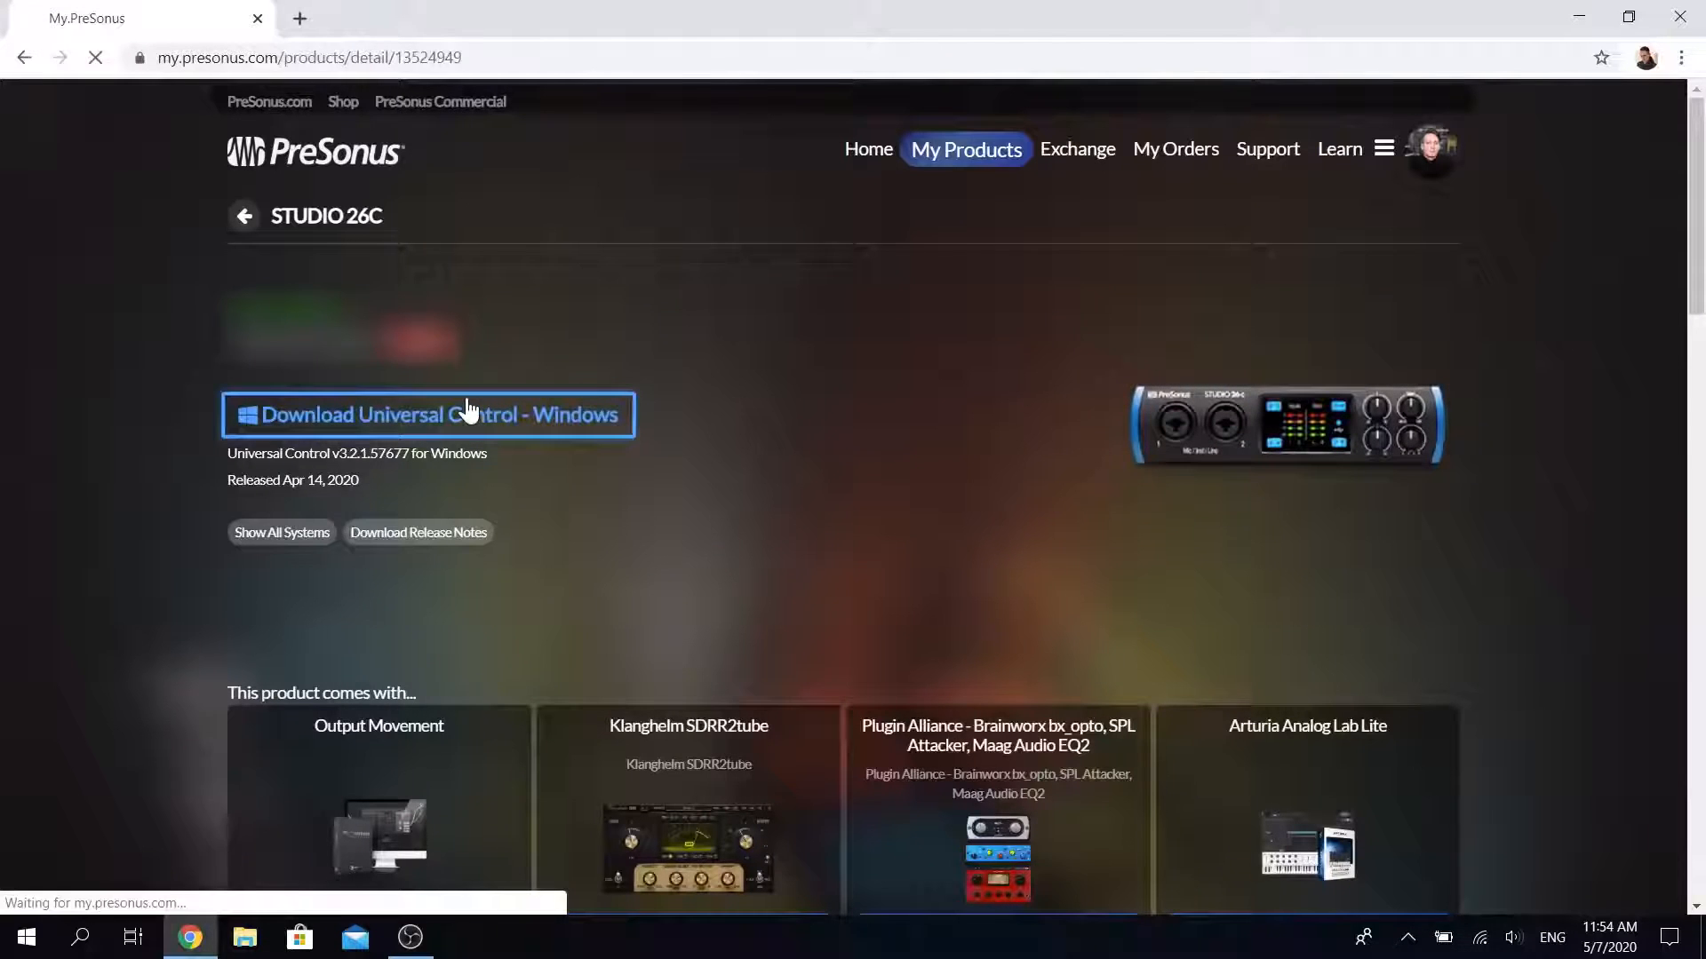
click(427, 415)
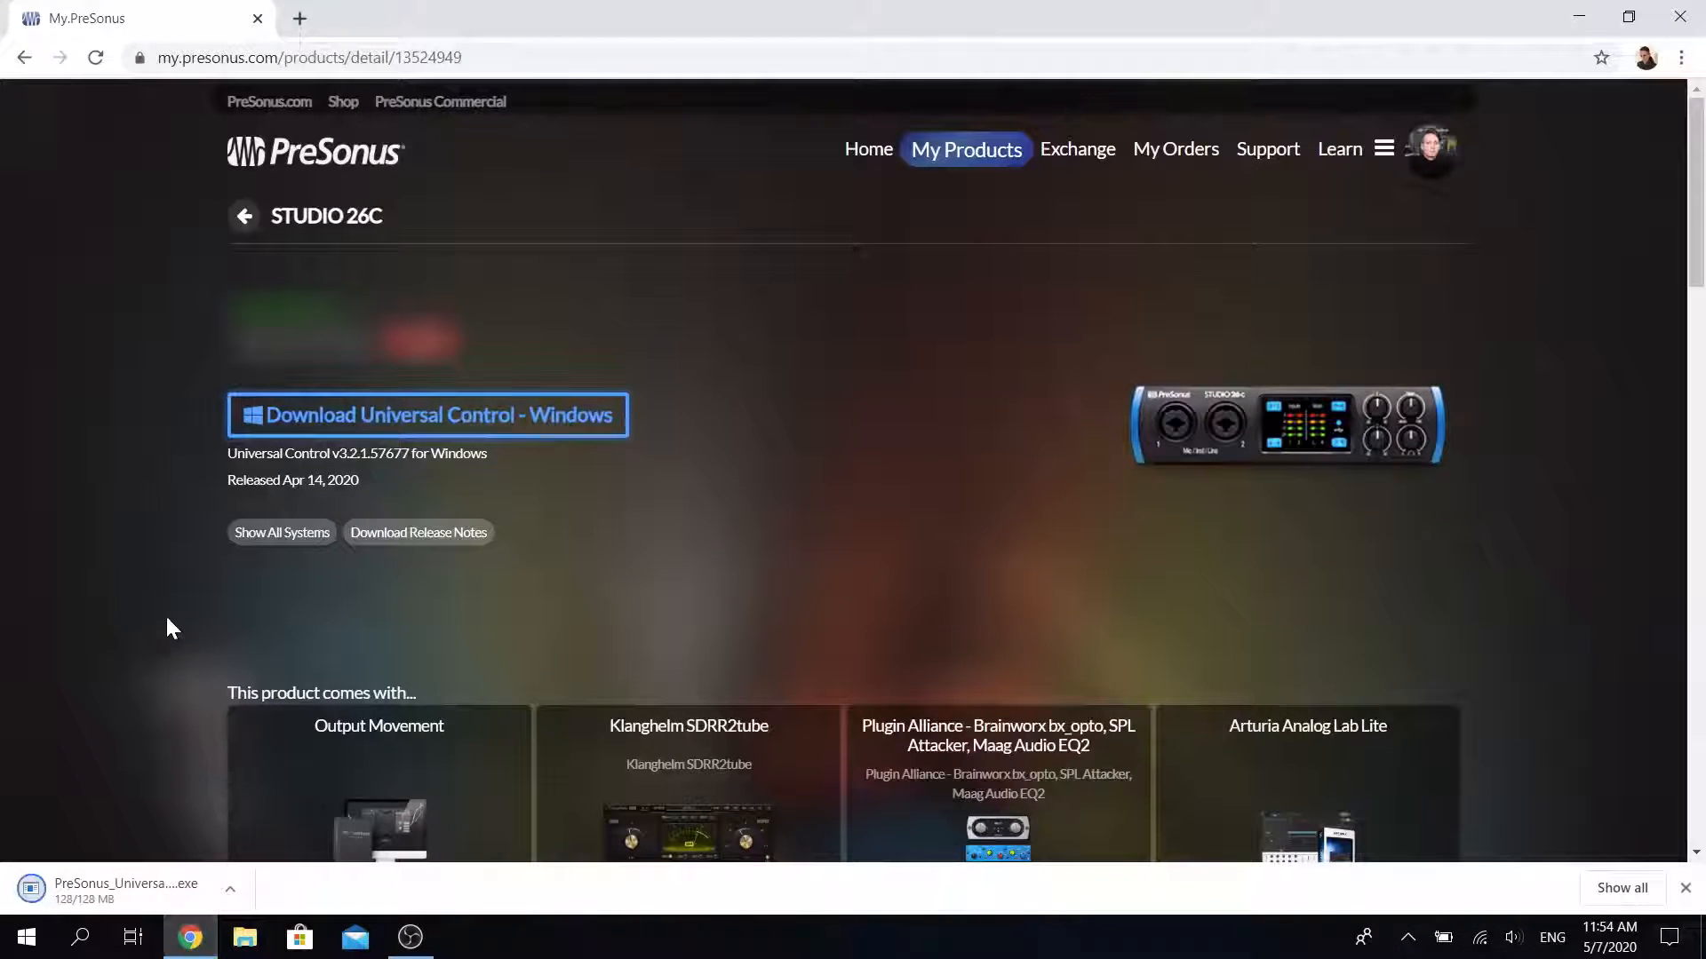
Install Universal Control in English with the default folder and all driver components
click(126, 890)
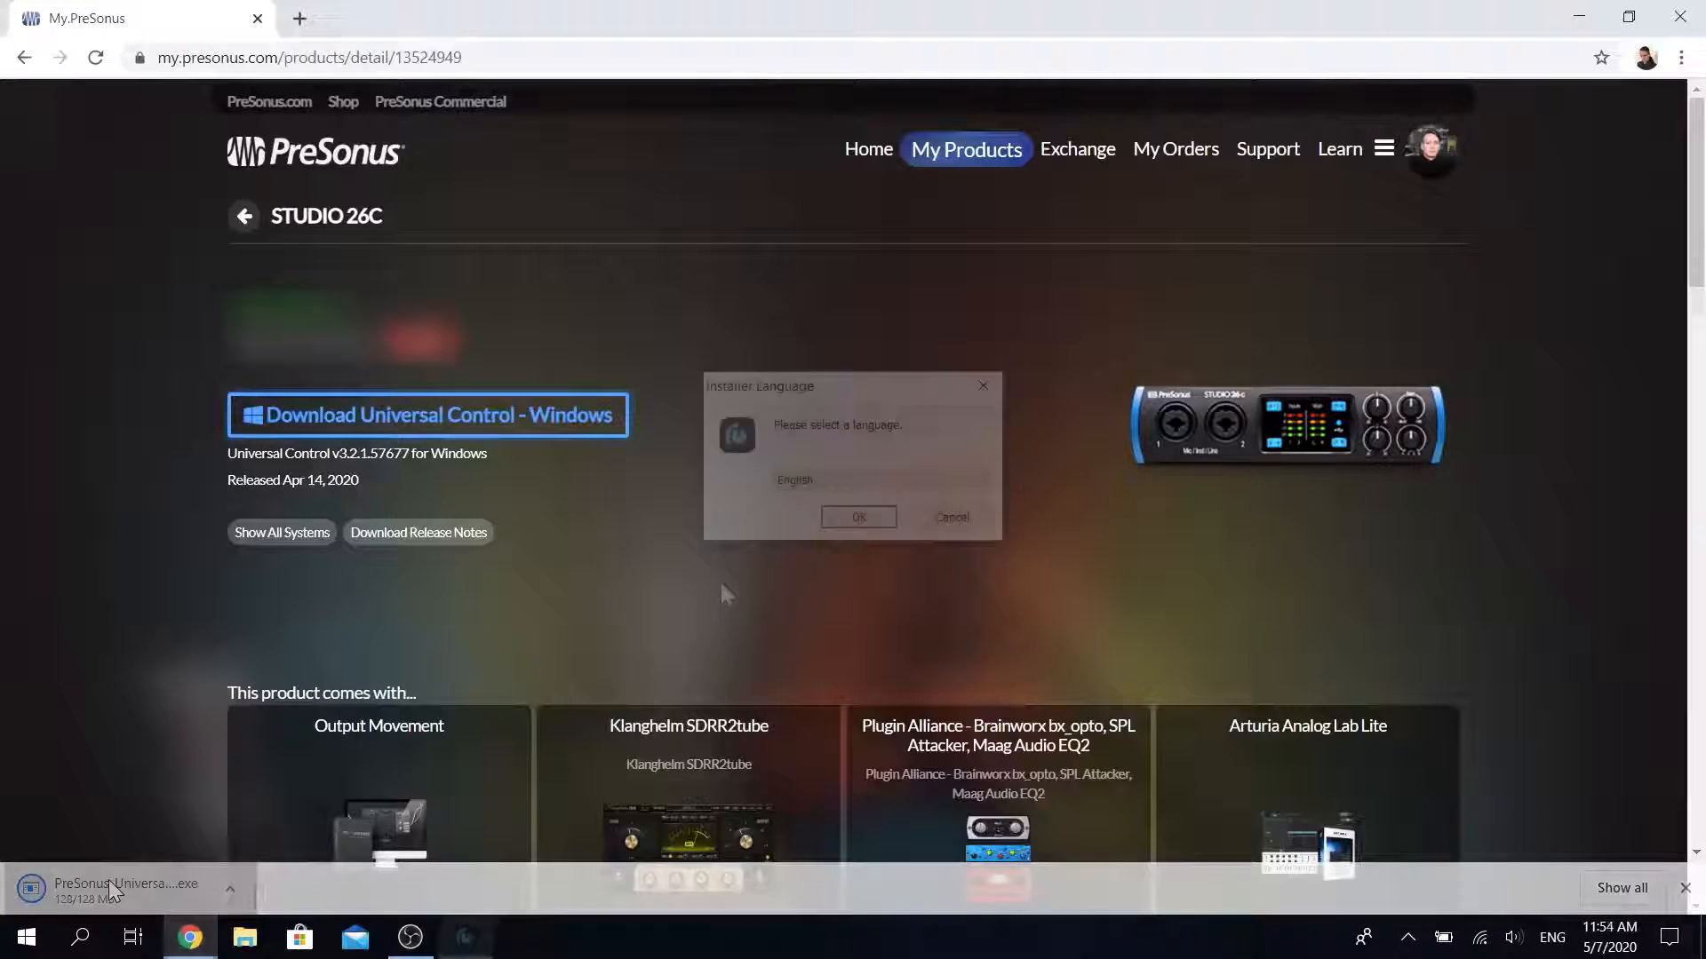
click(857, 517)
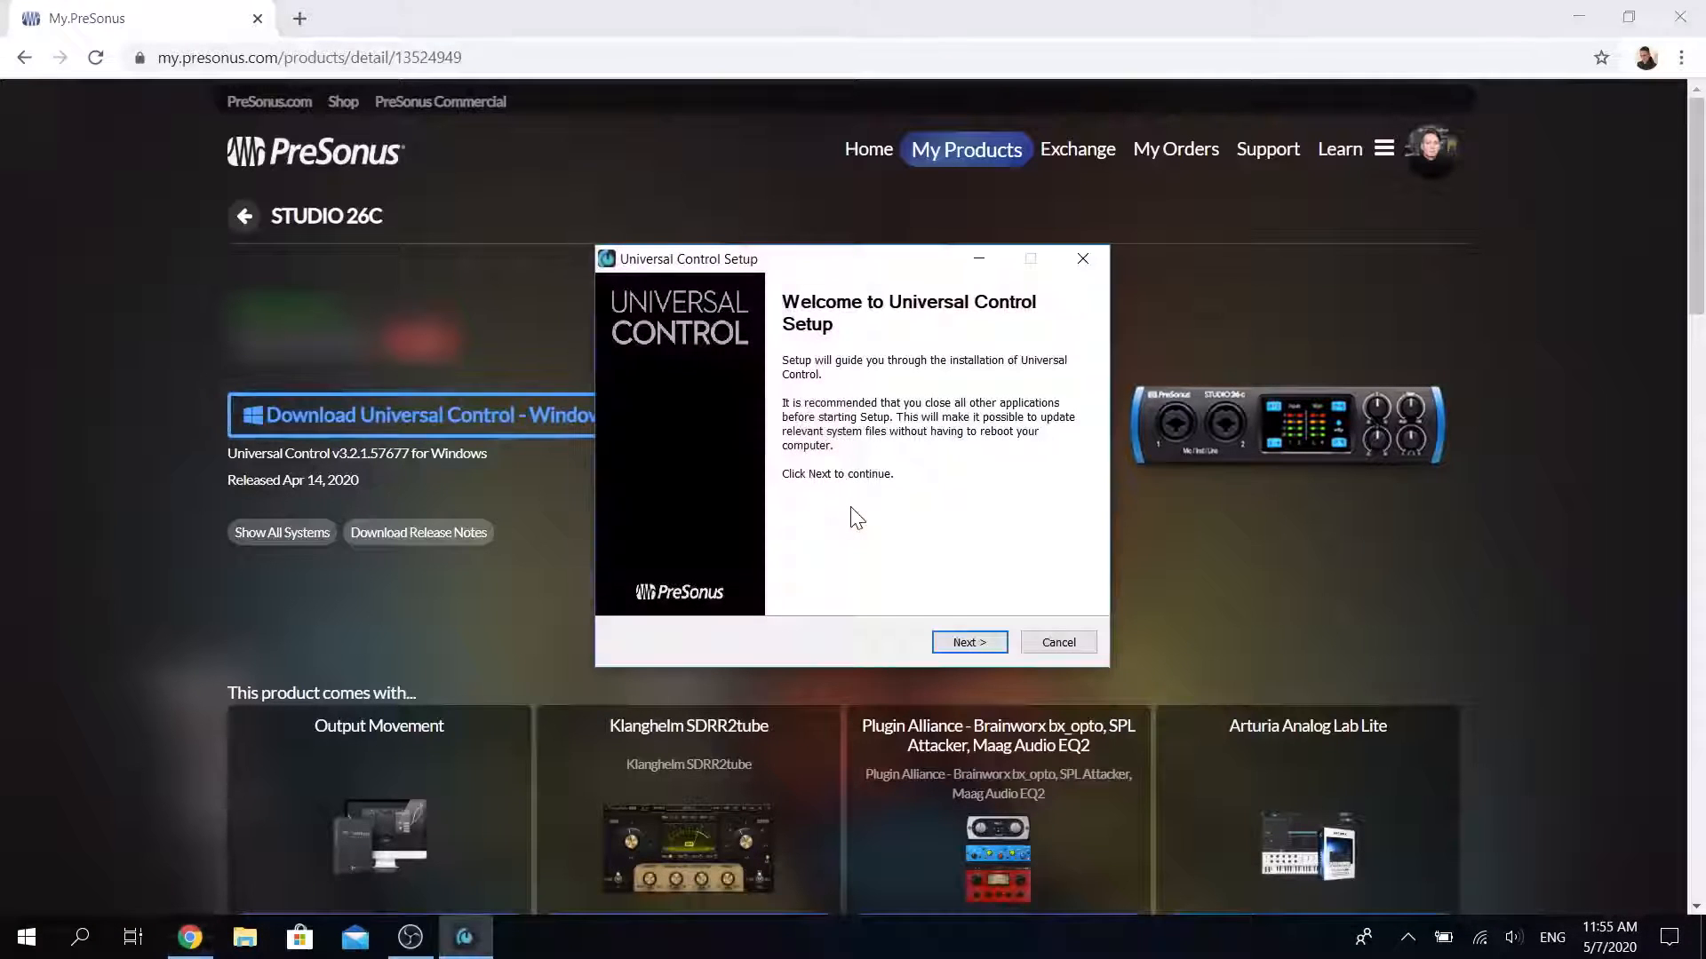
click(968, 642)
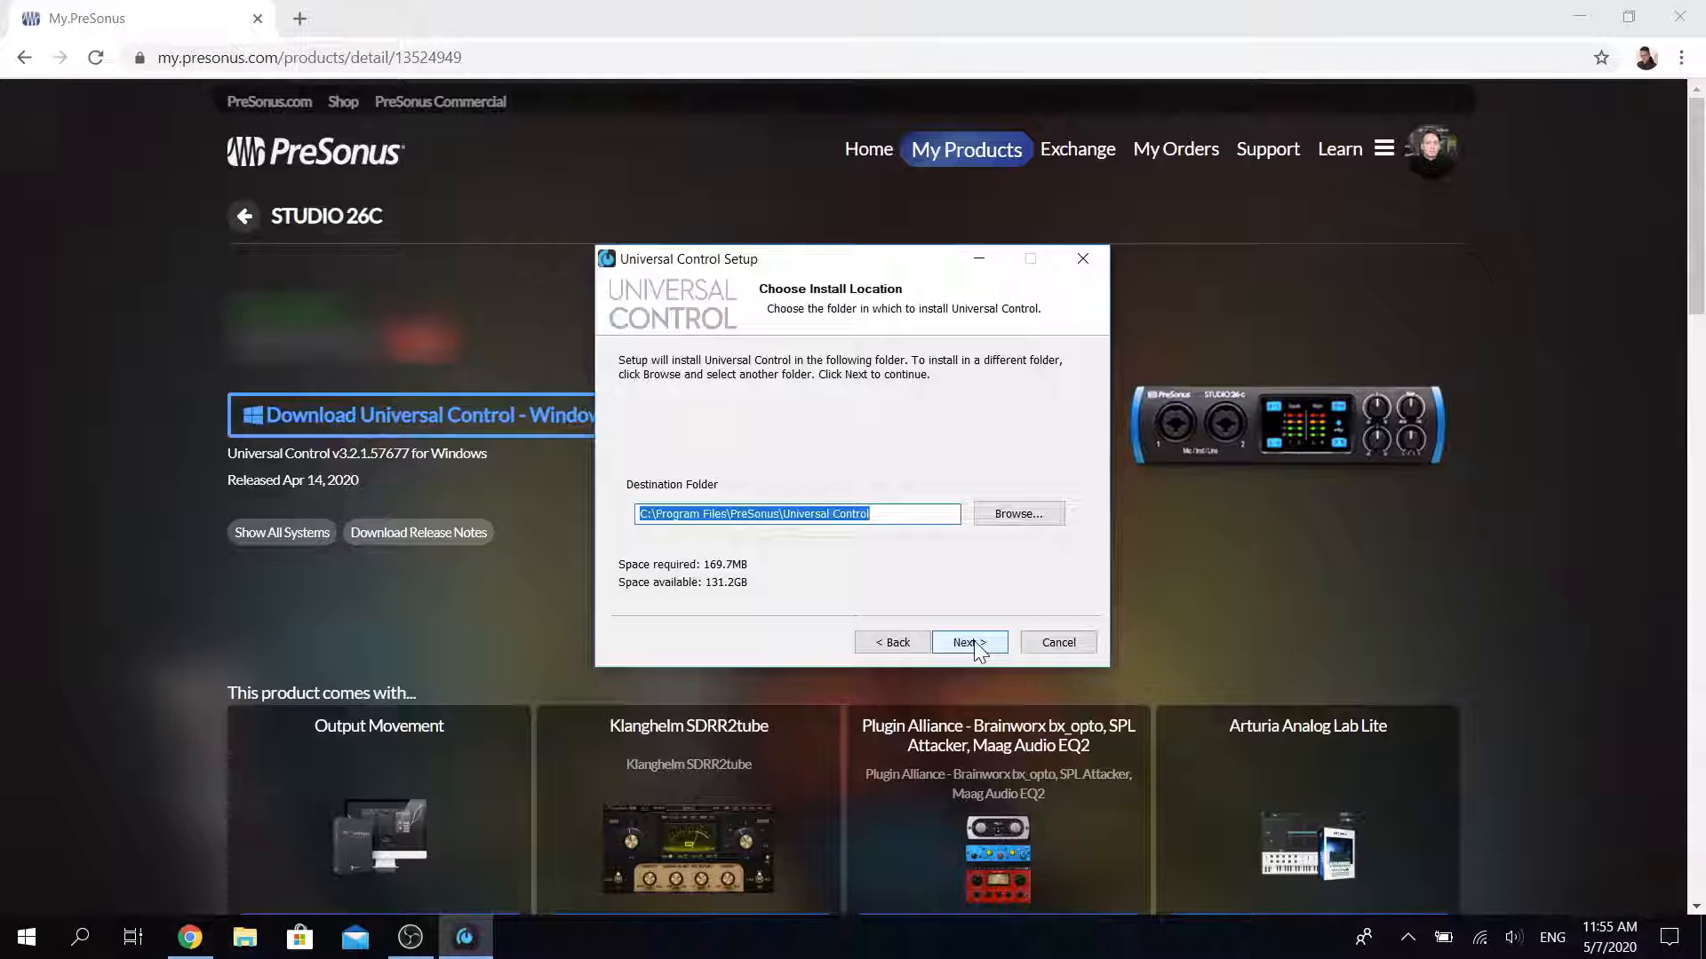
click(964, 641)
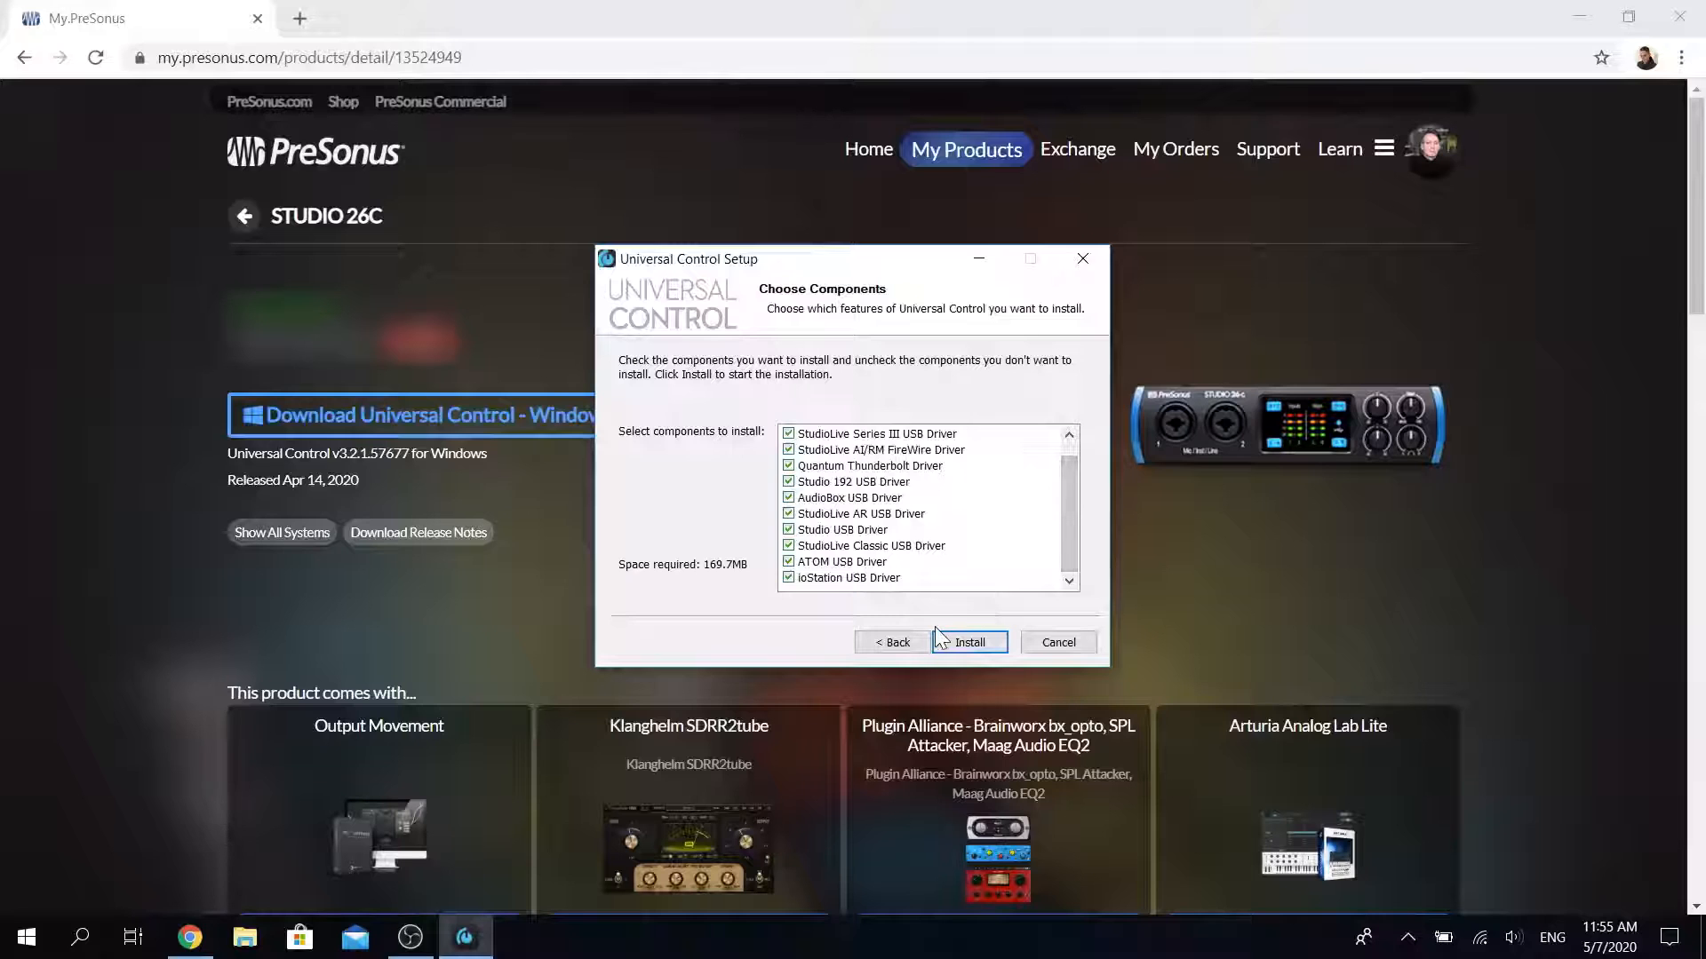
click(965, 642)
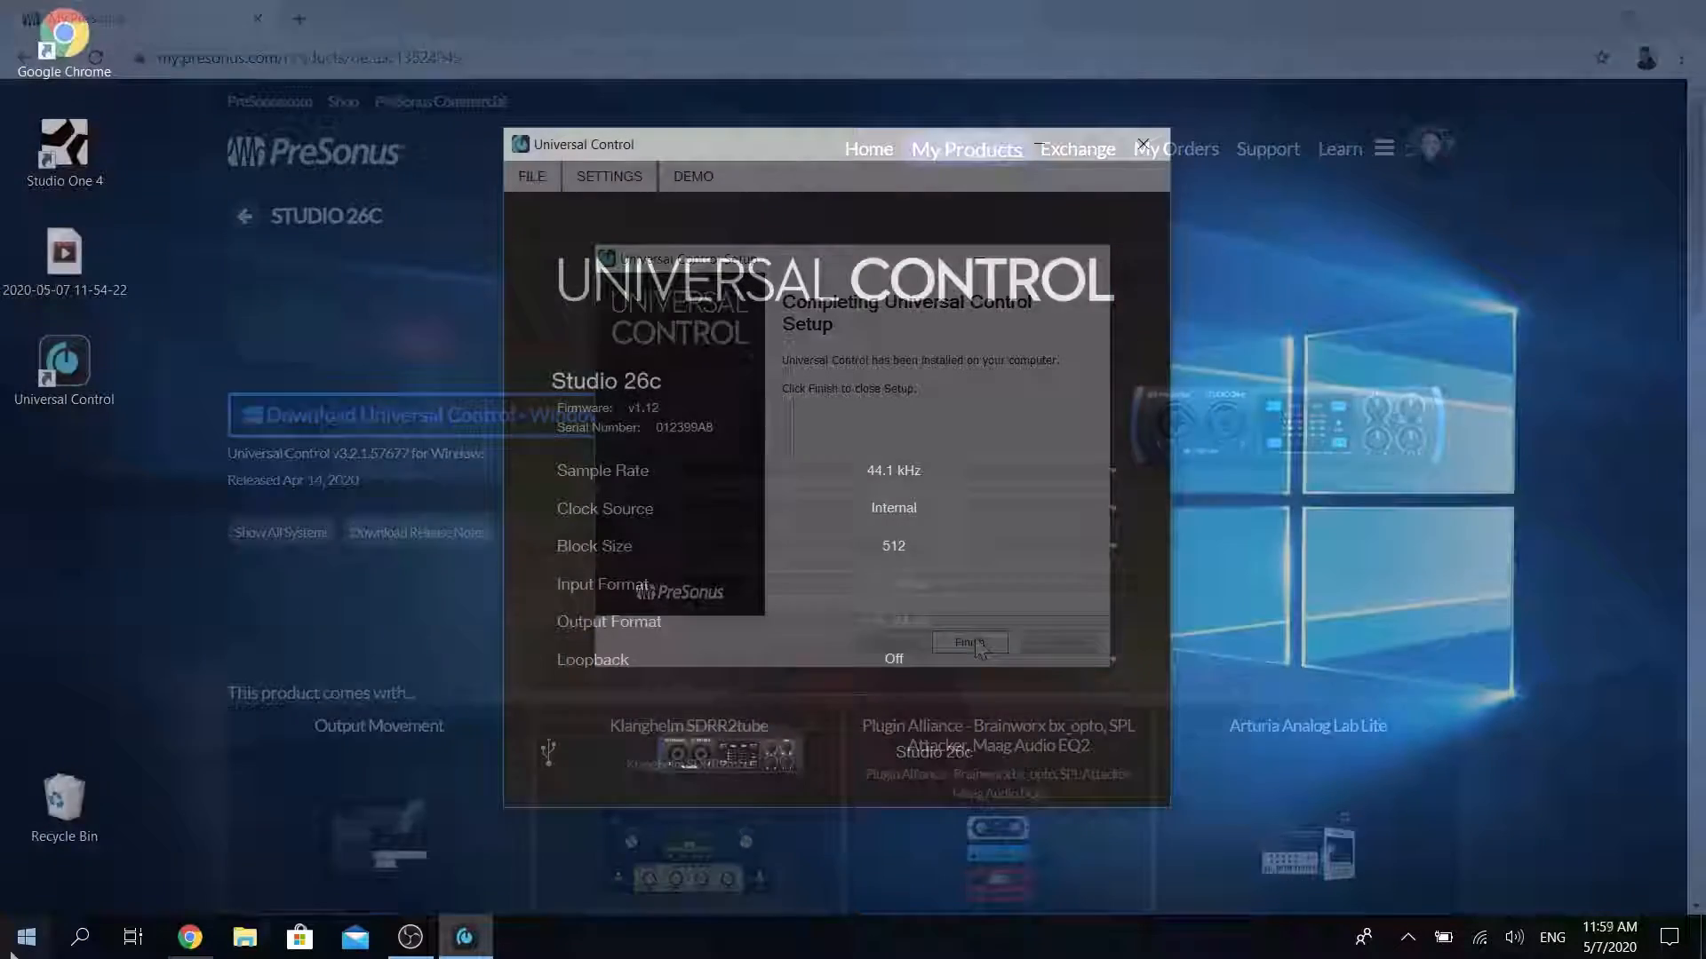
click(967, 641)
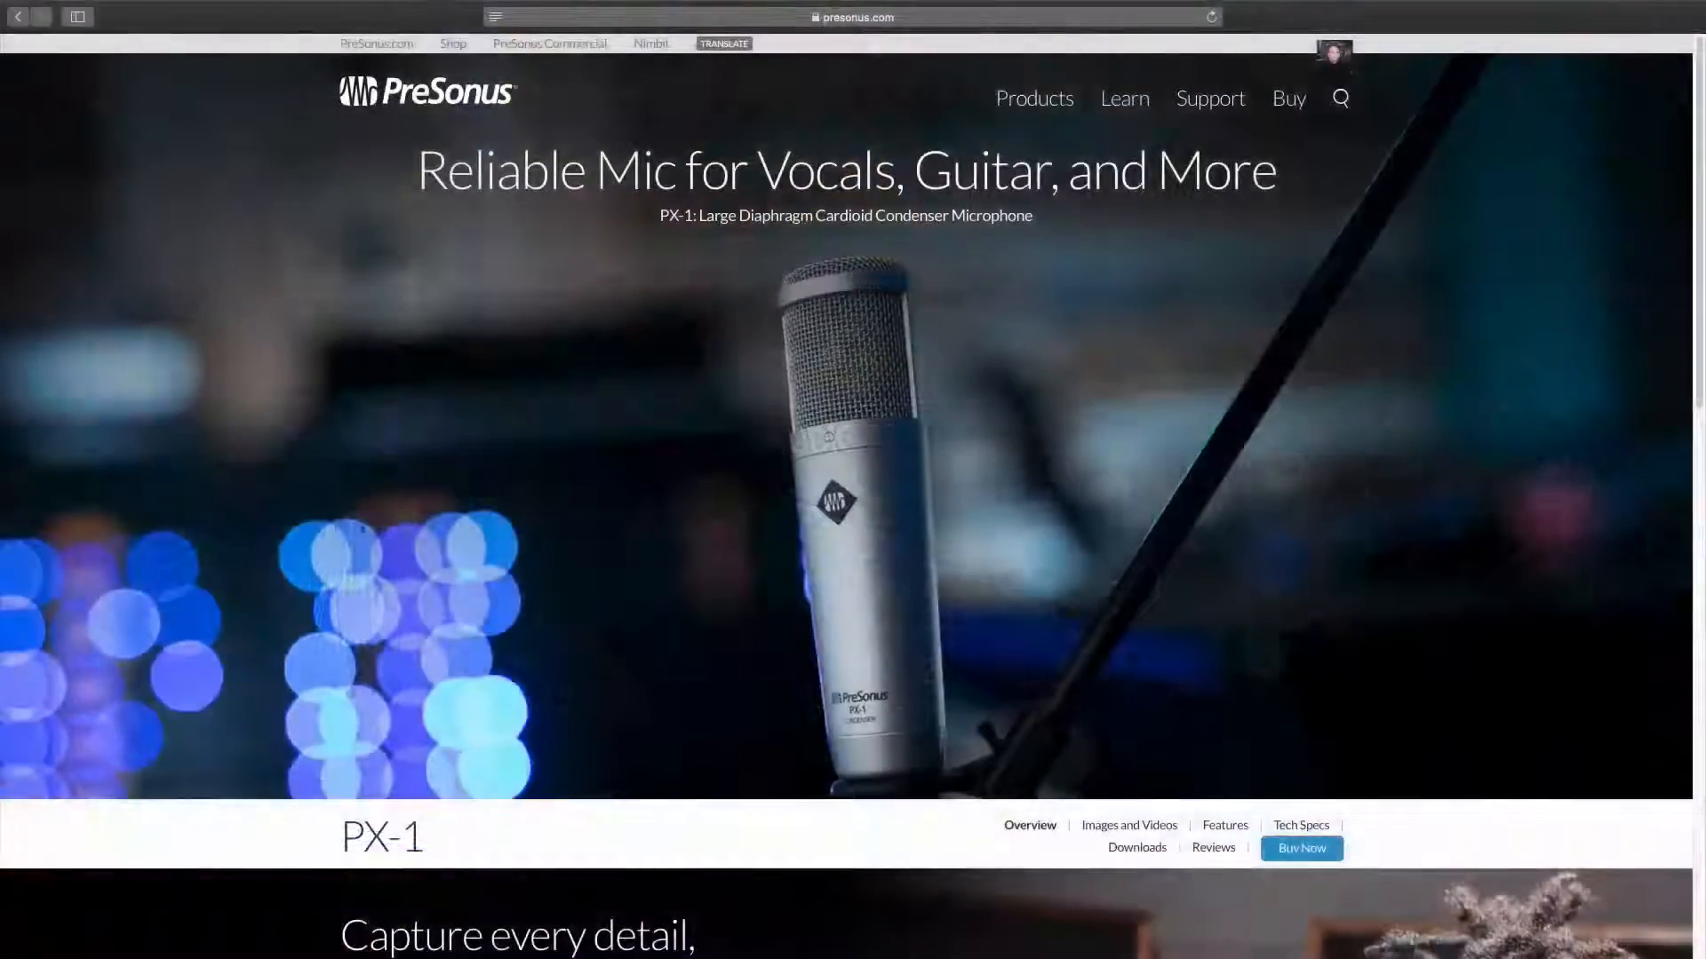
scroll(down, 3)
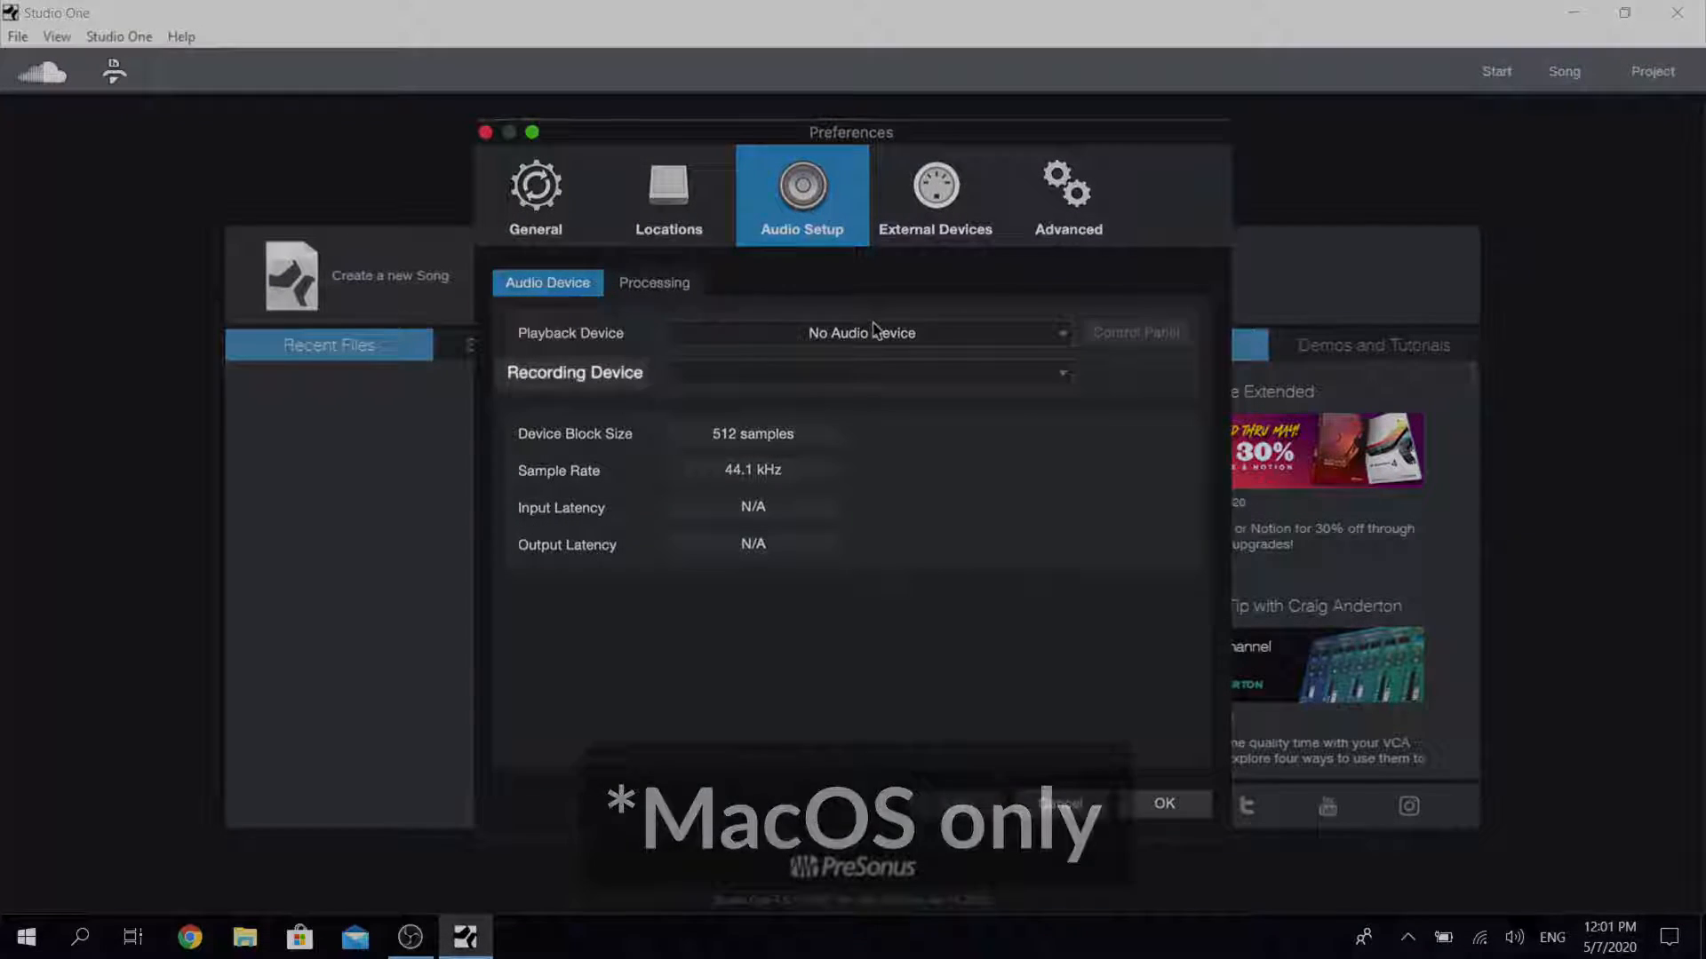
Use Studio USB at 128 samples, create an empty song, and open Song Setup
click(871, 339)
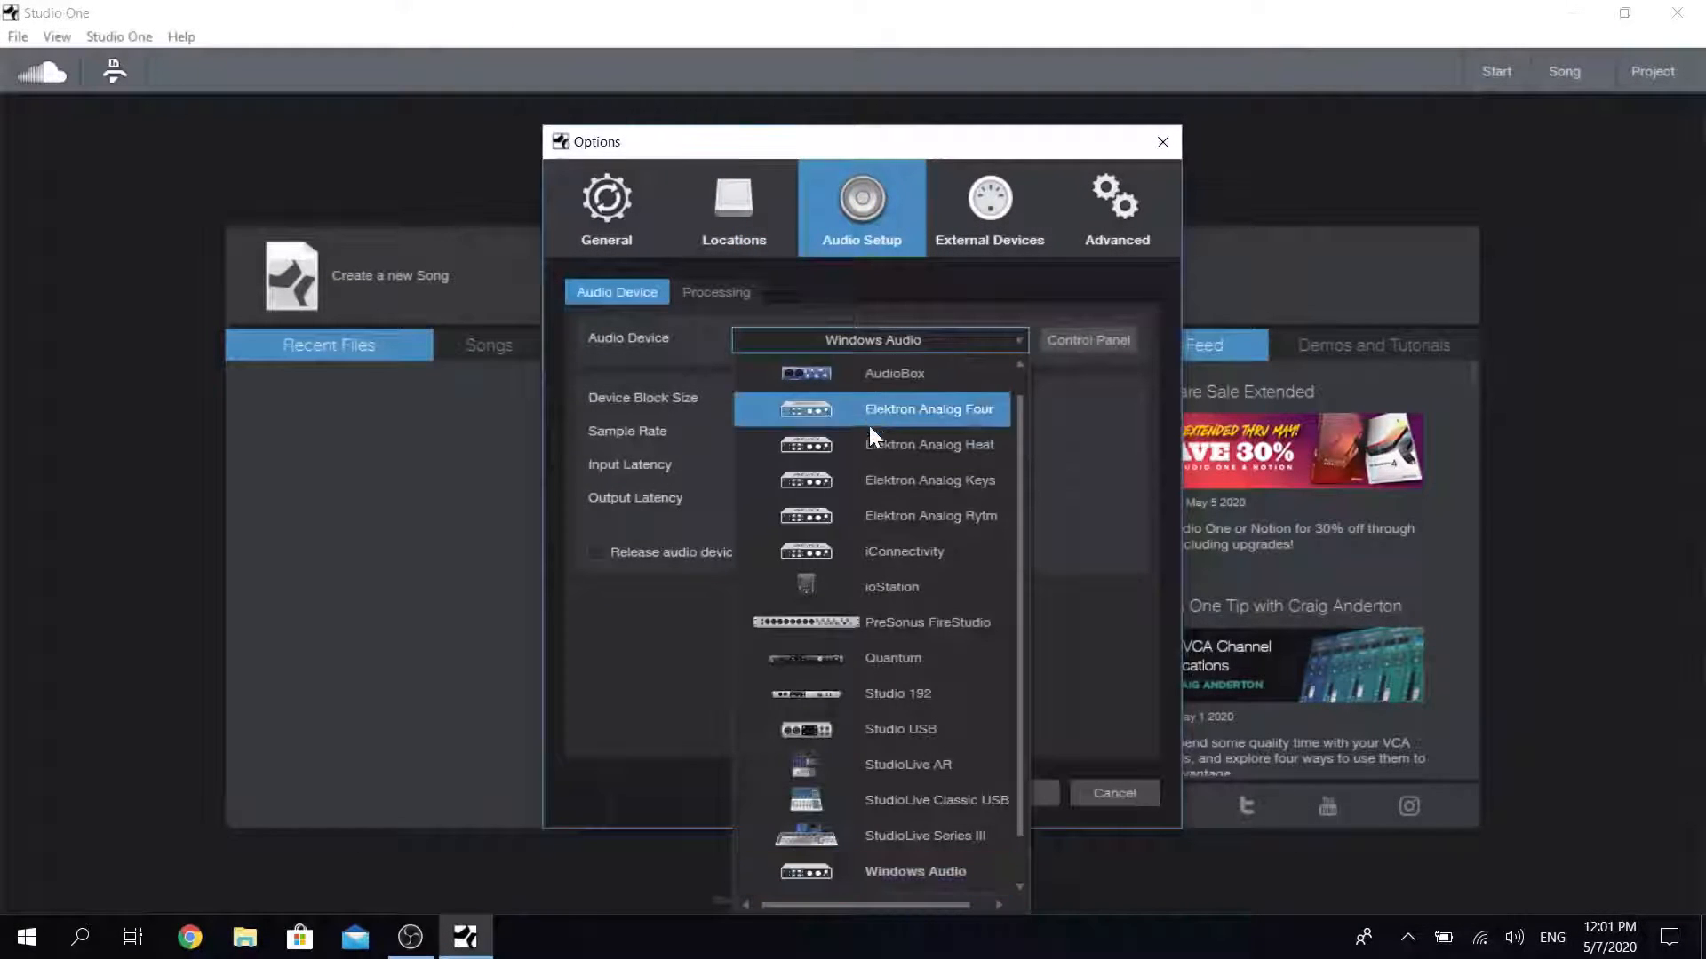
click(898, 728)
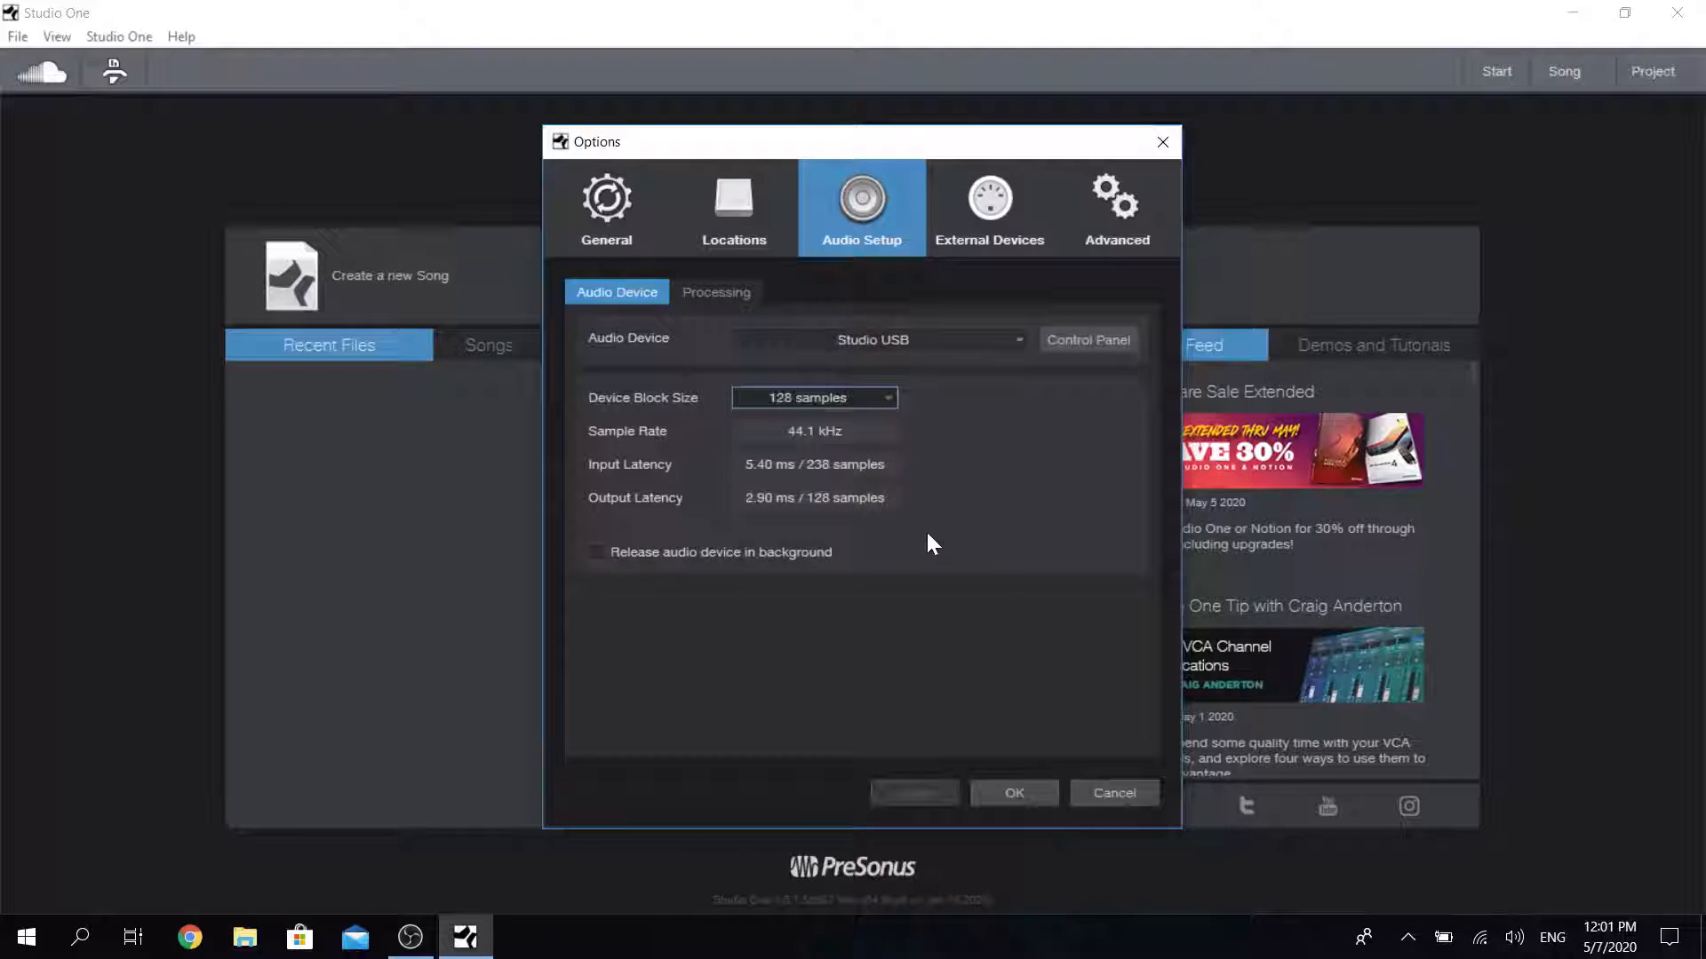
click(1013, 794)
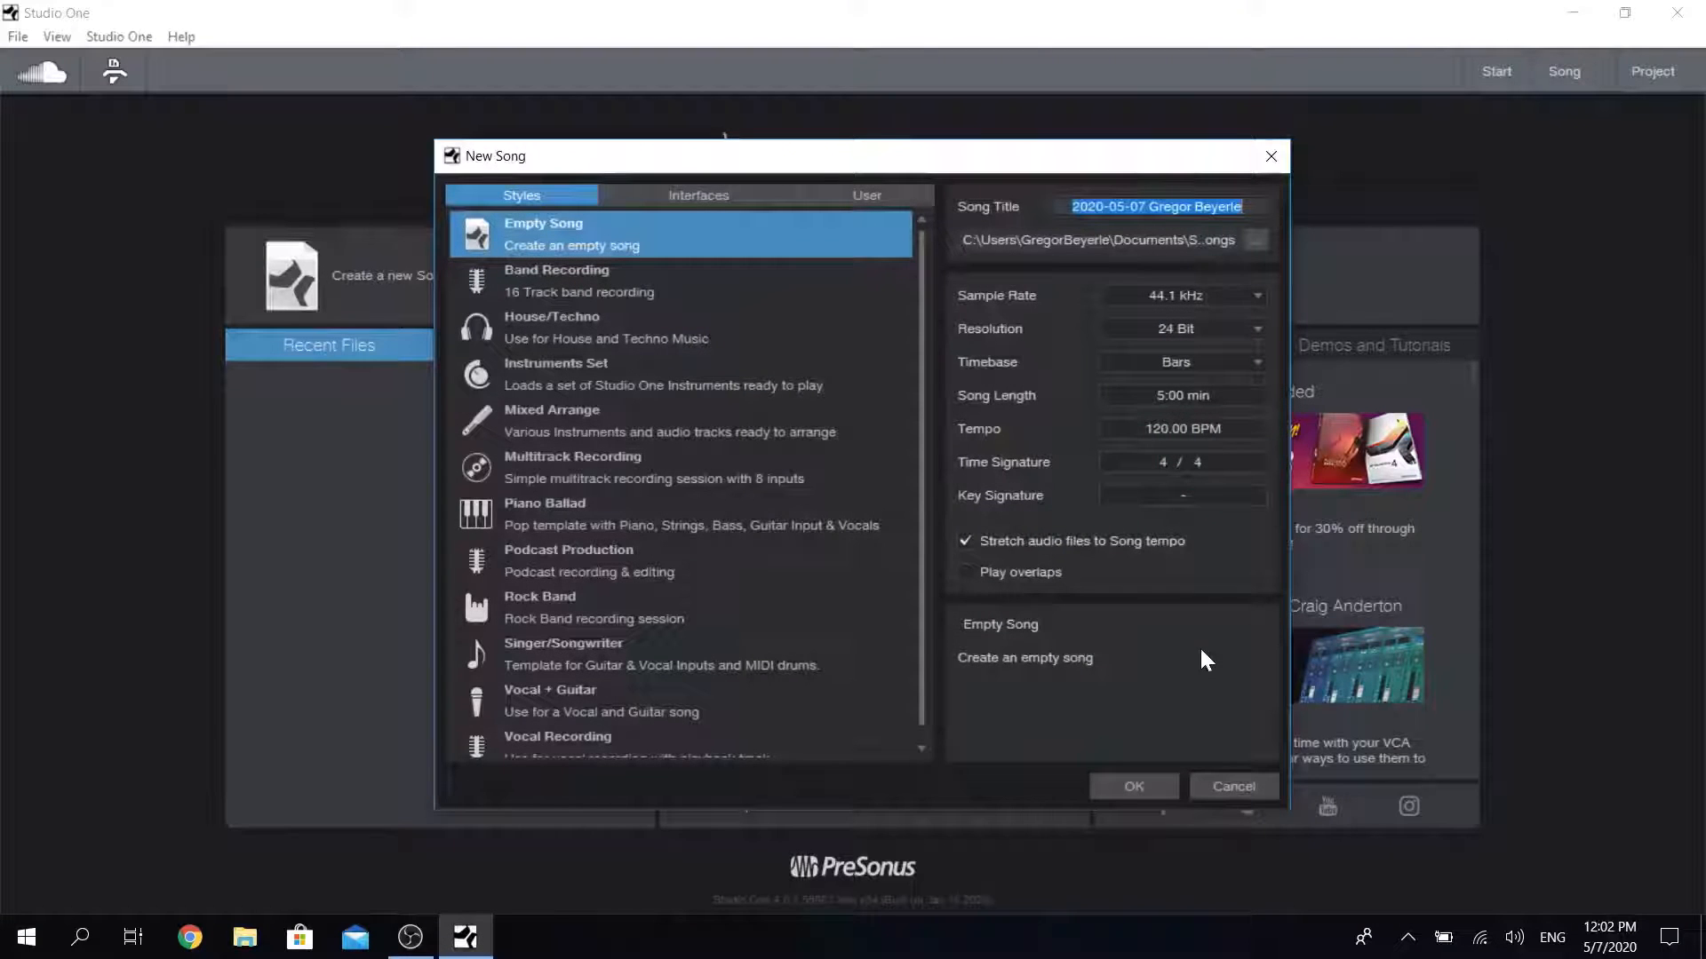
click(1131, 786)
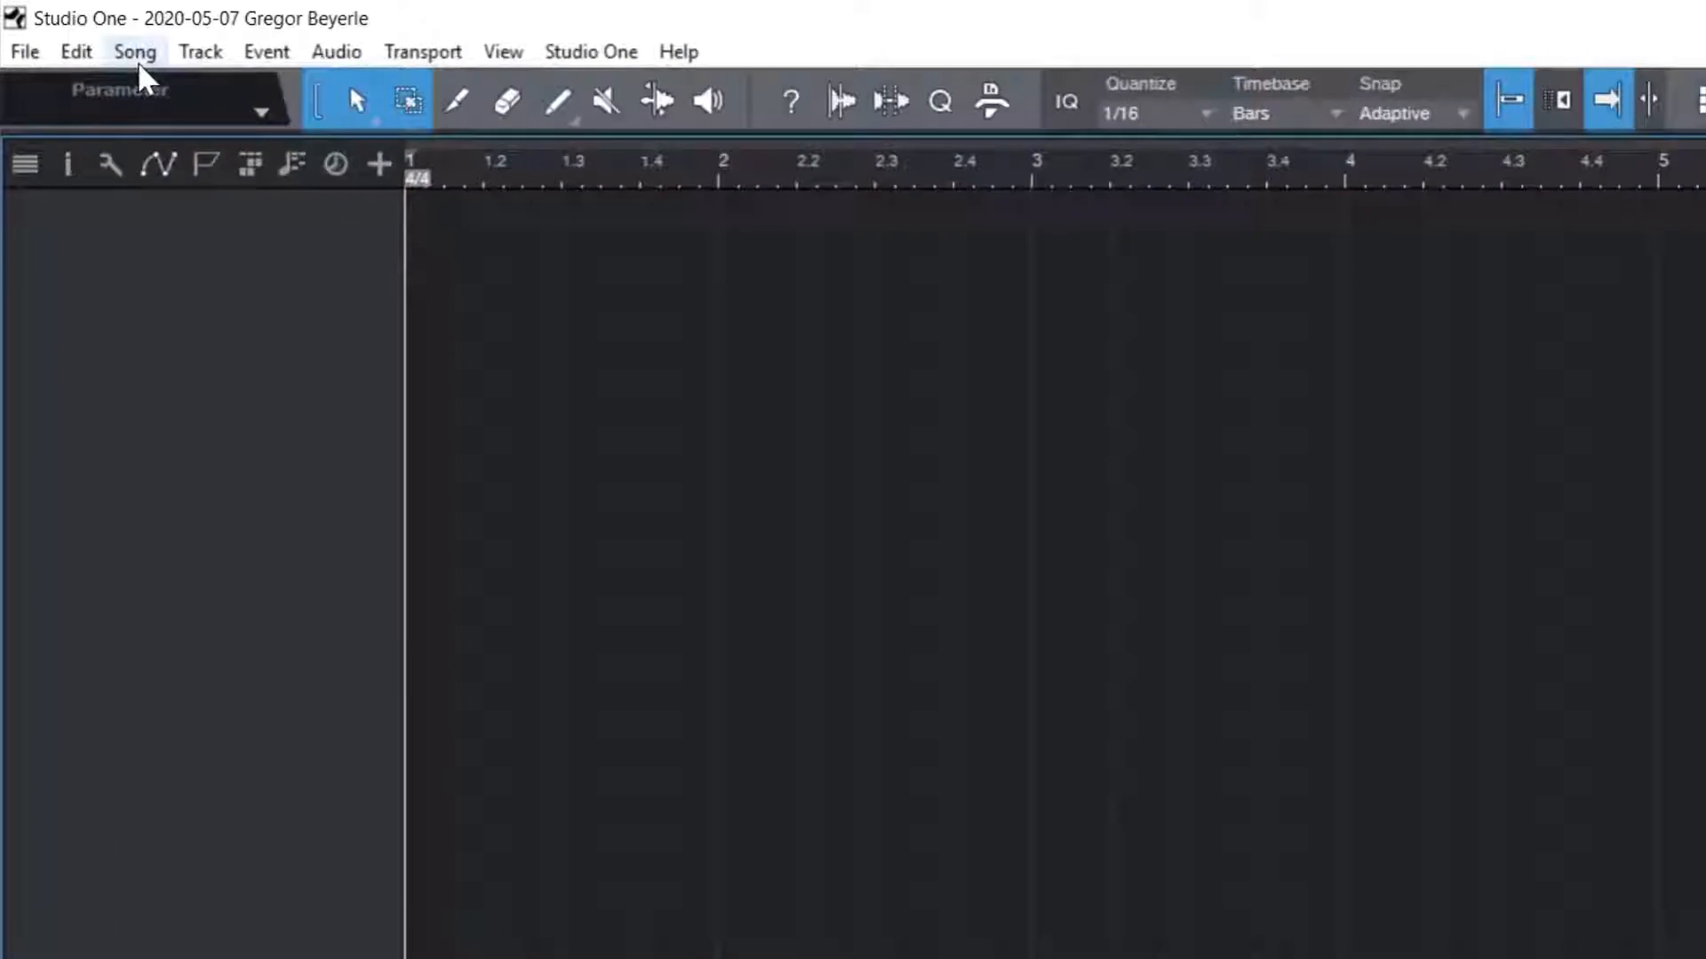
click(135, 51)
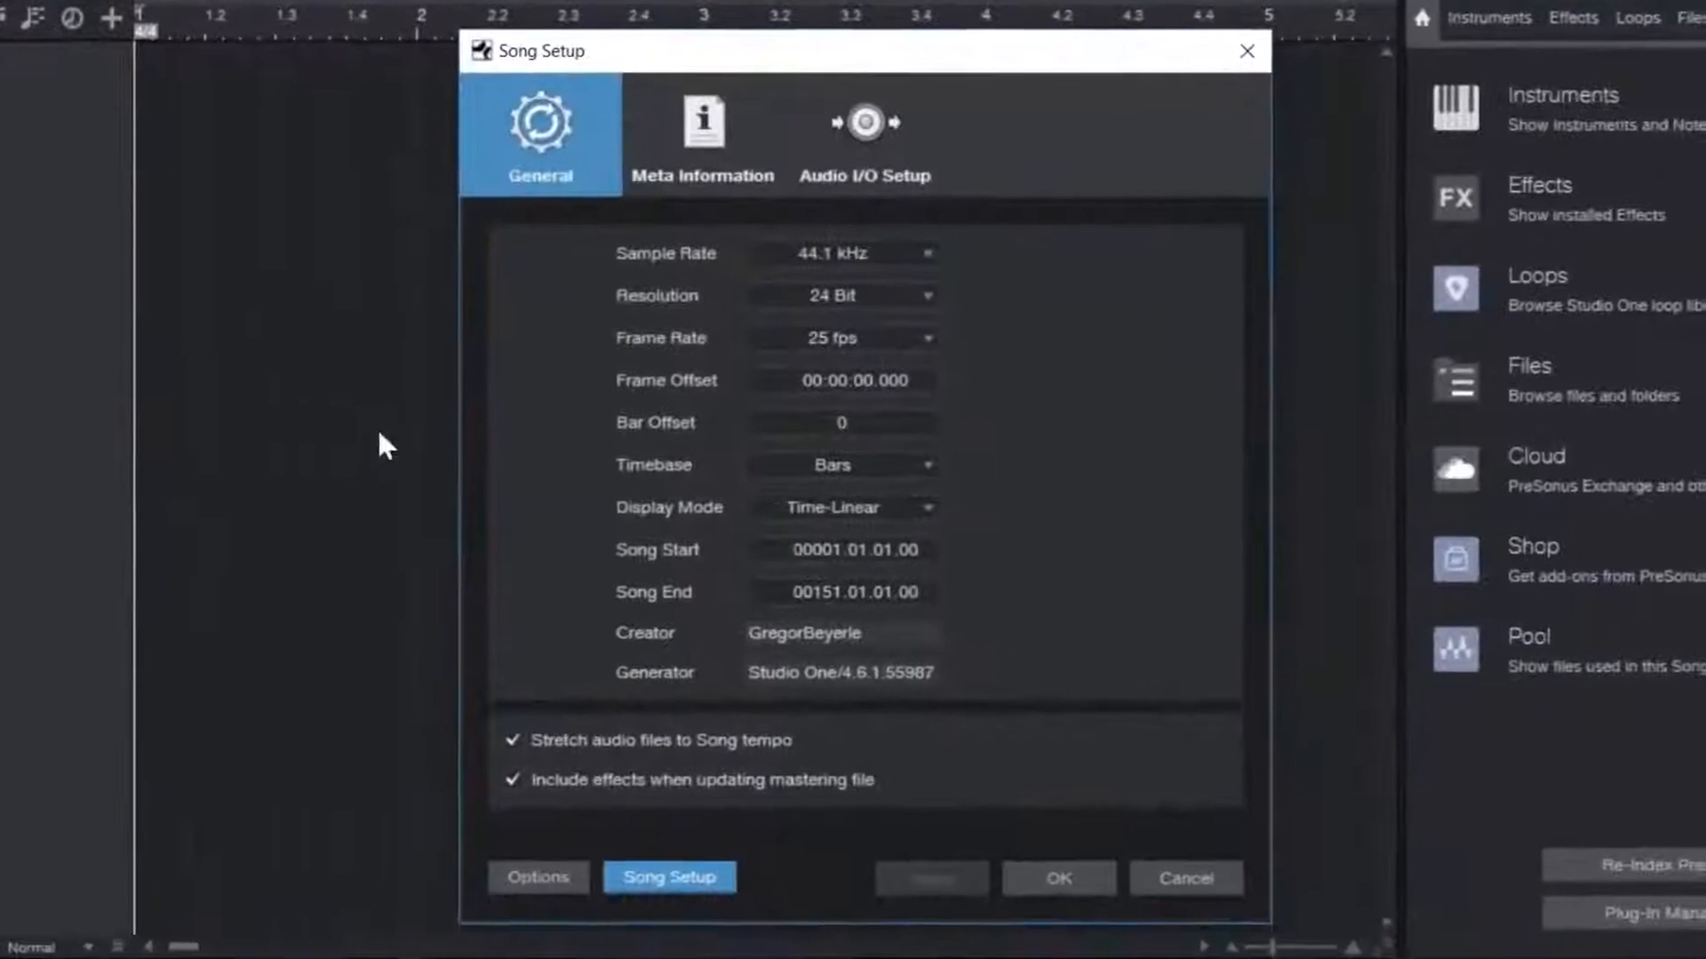
Show Audio I/O Setup inputs mapping L+R, L and R to Mic/Inst 1 and 2
click(864, 134)
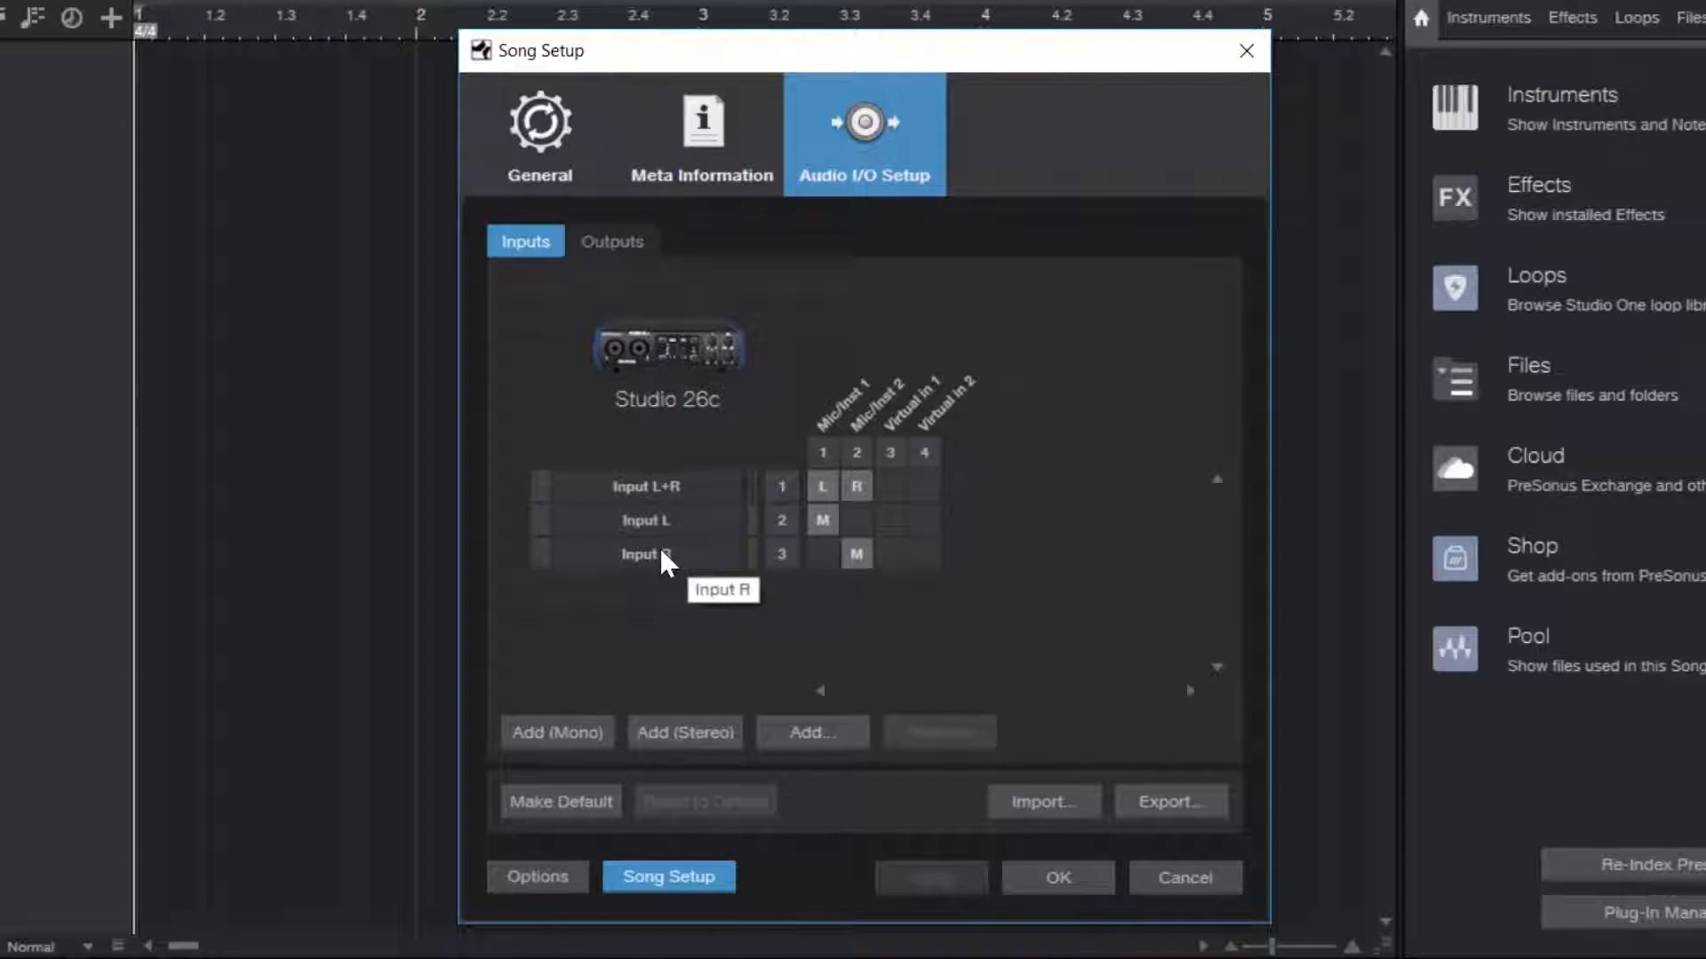
Rename the inputs to Mikrophone and Guitar, remove Input L+R, and apply
double_click(644, 519)
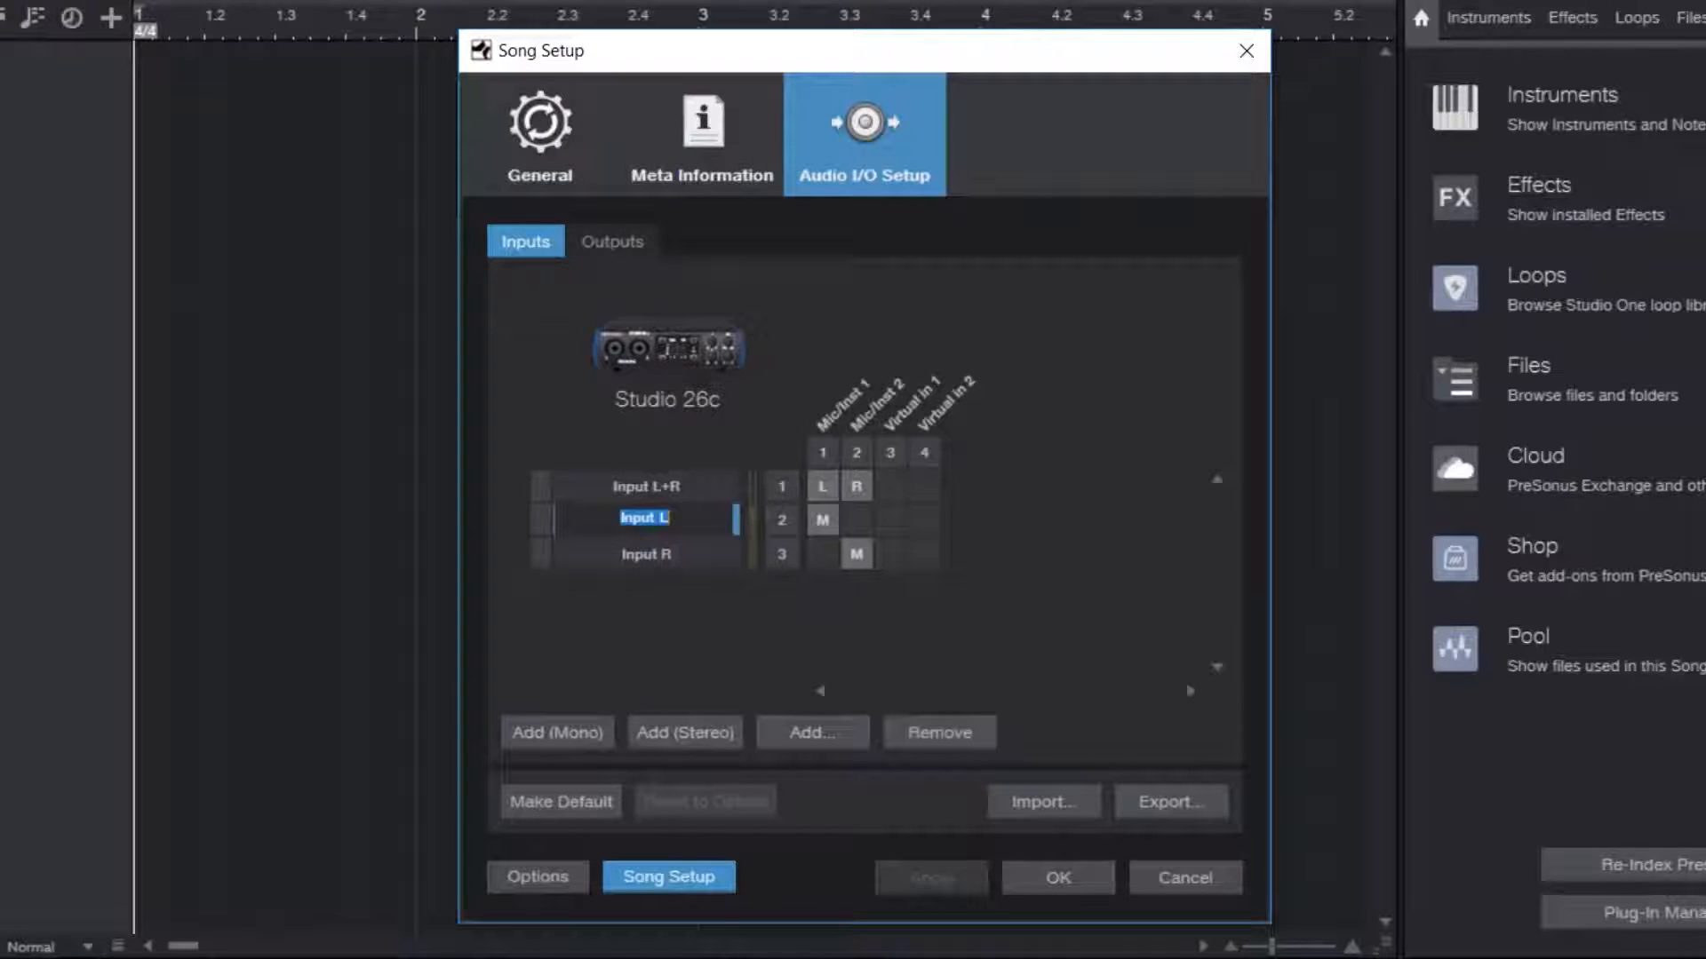
text(Mikropho)
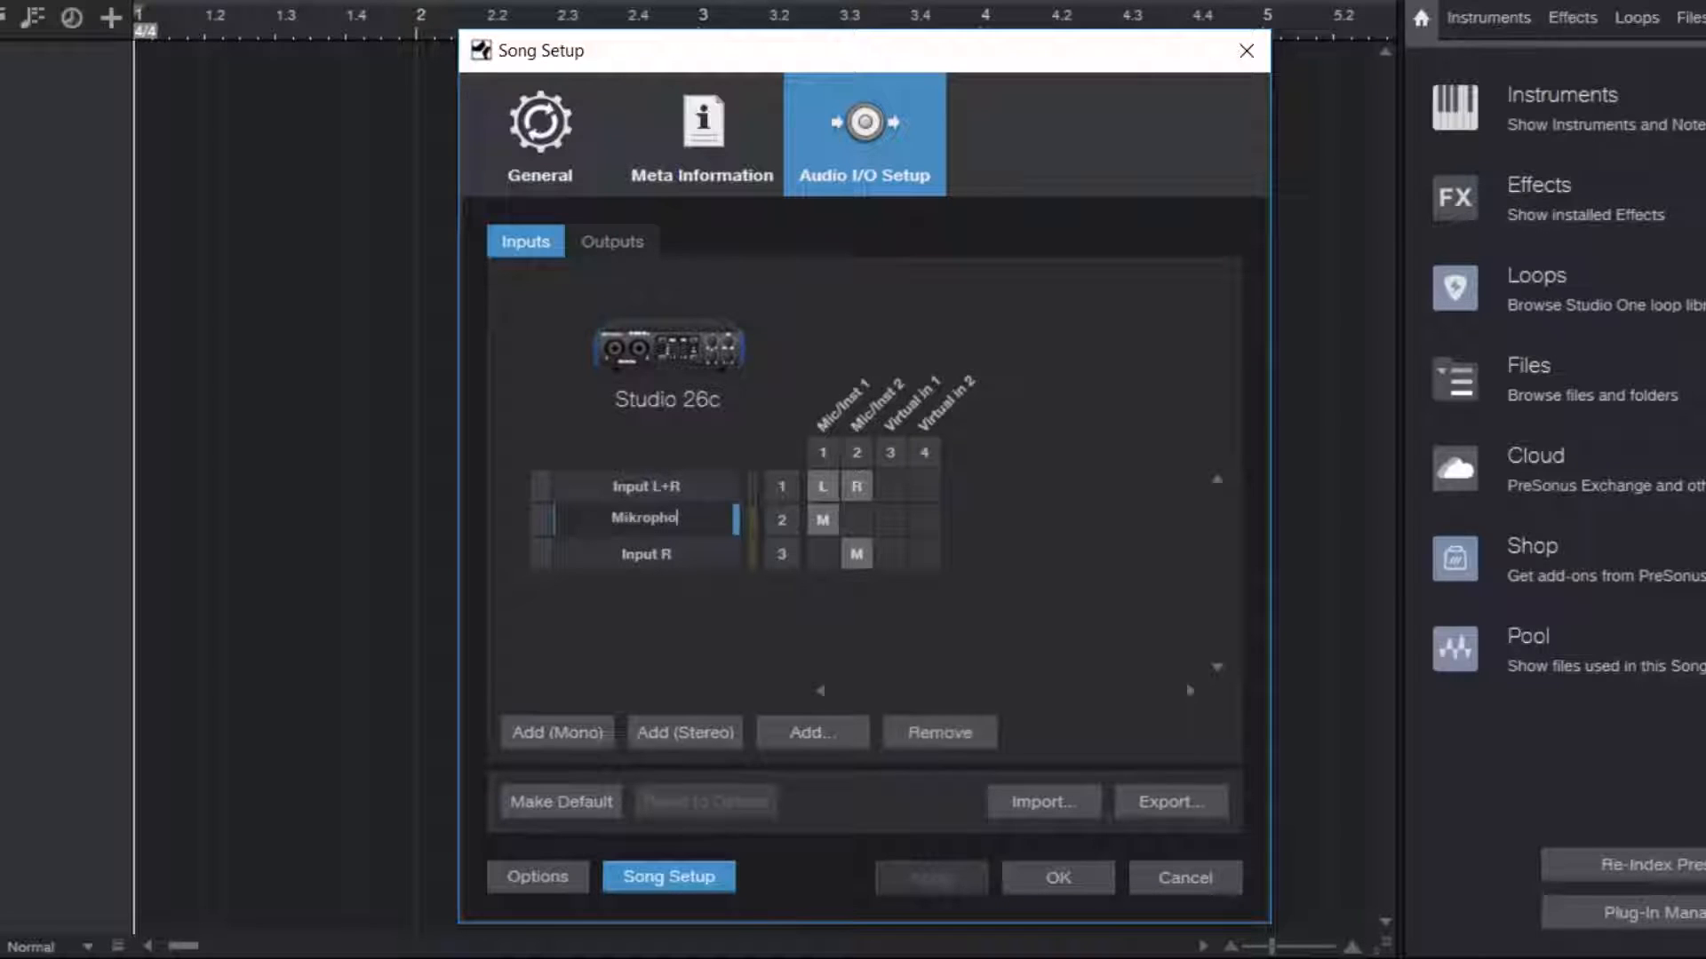
click(645, 519)
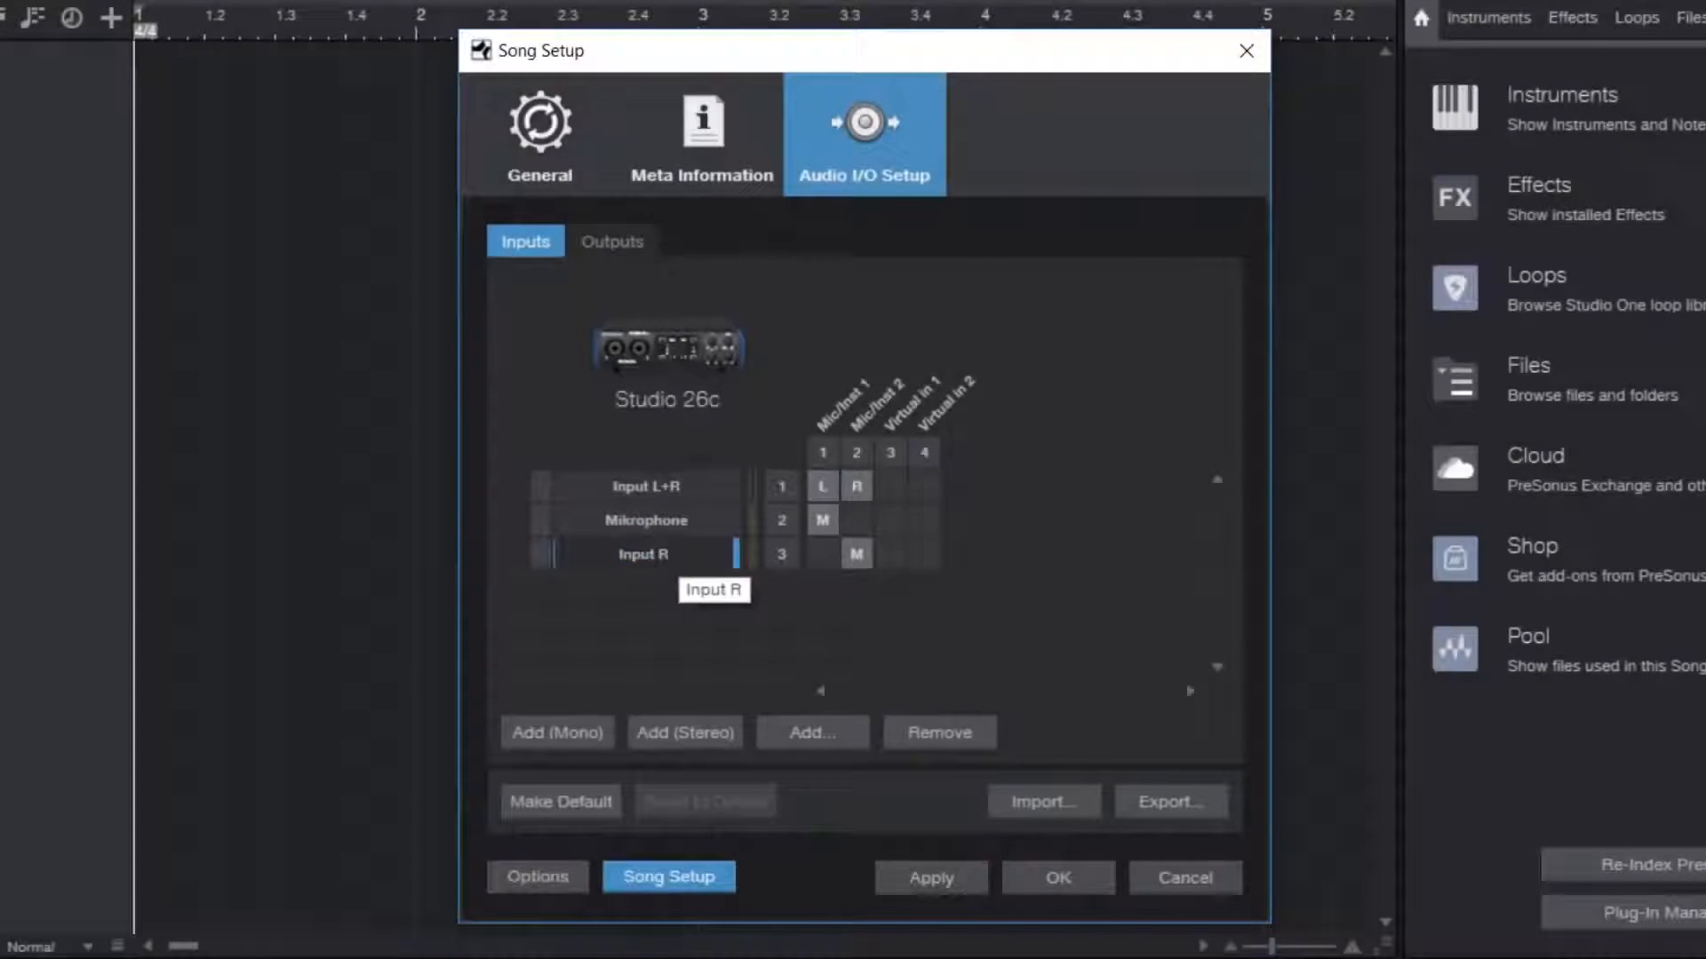
text(Guitar)
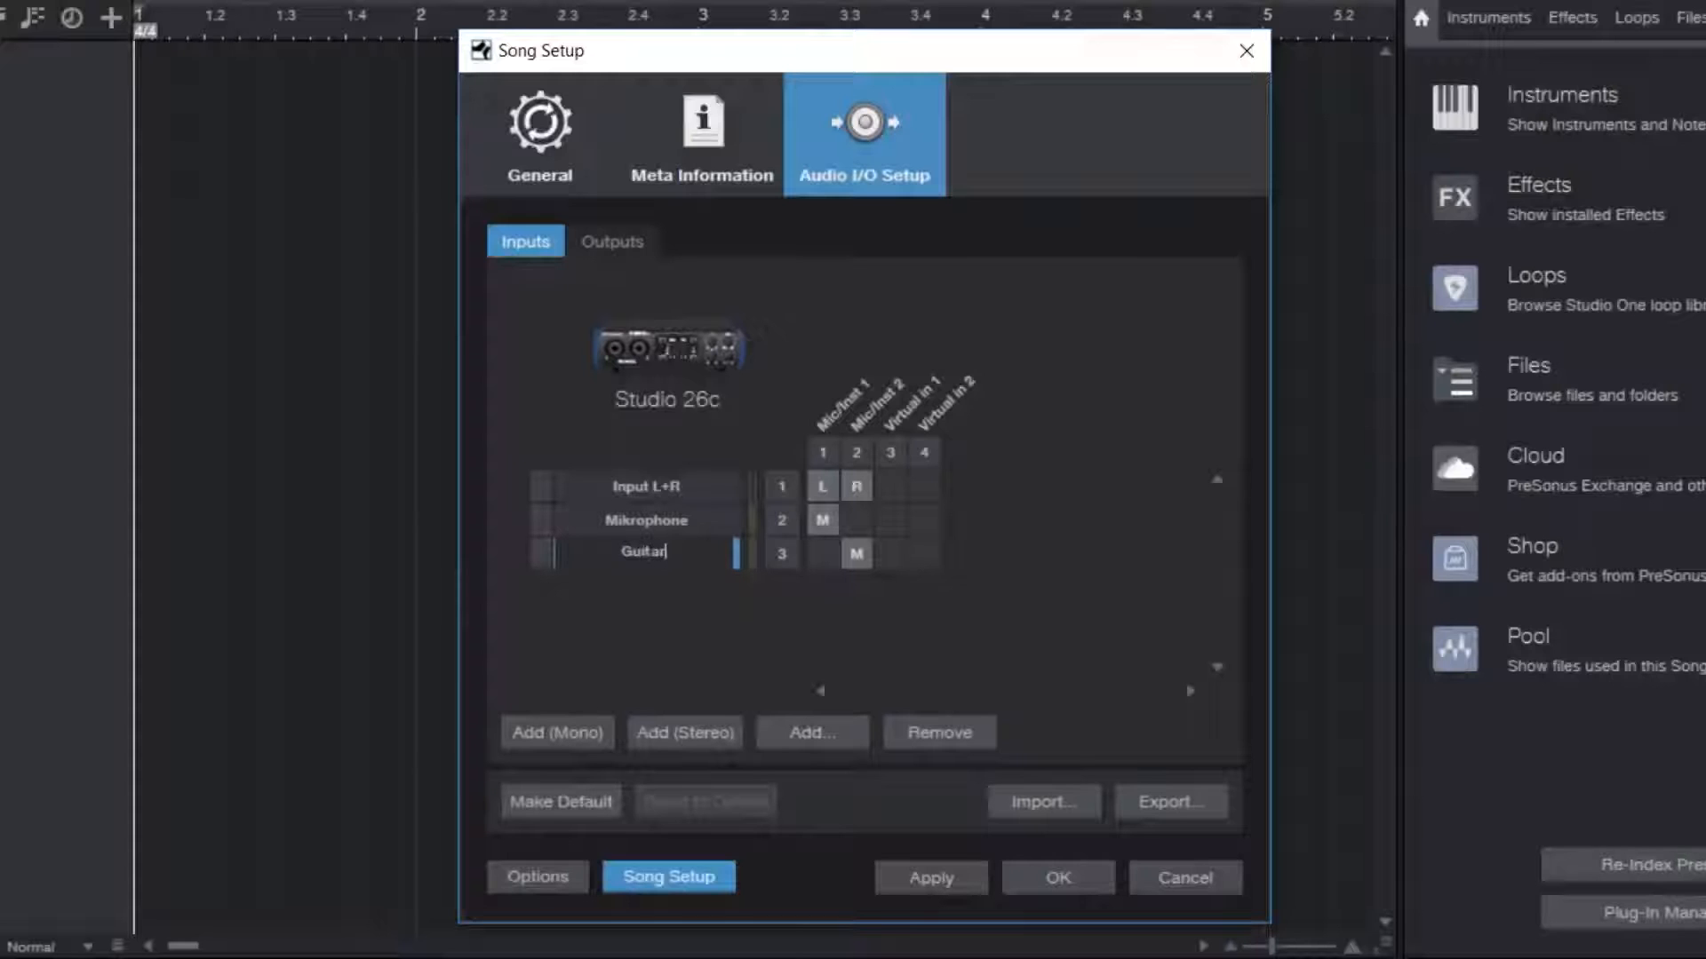
click(646, 485)
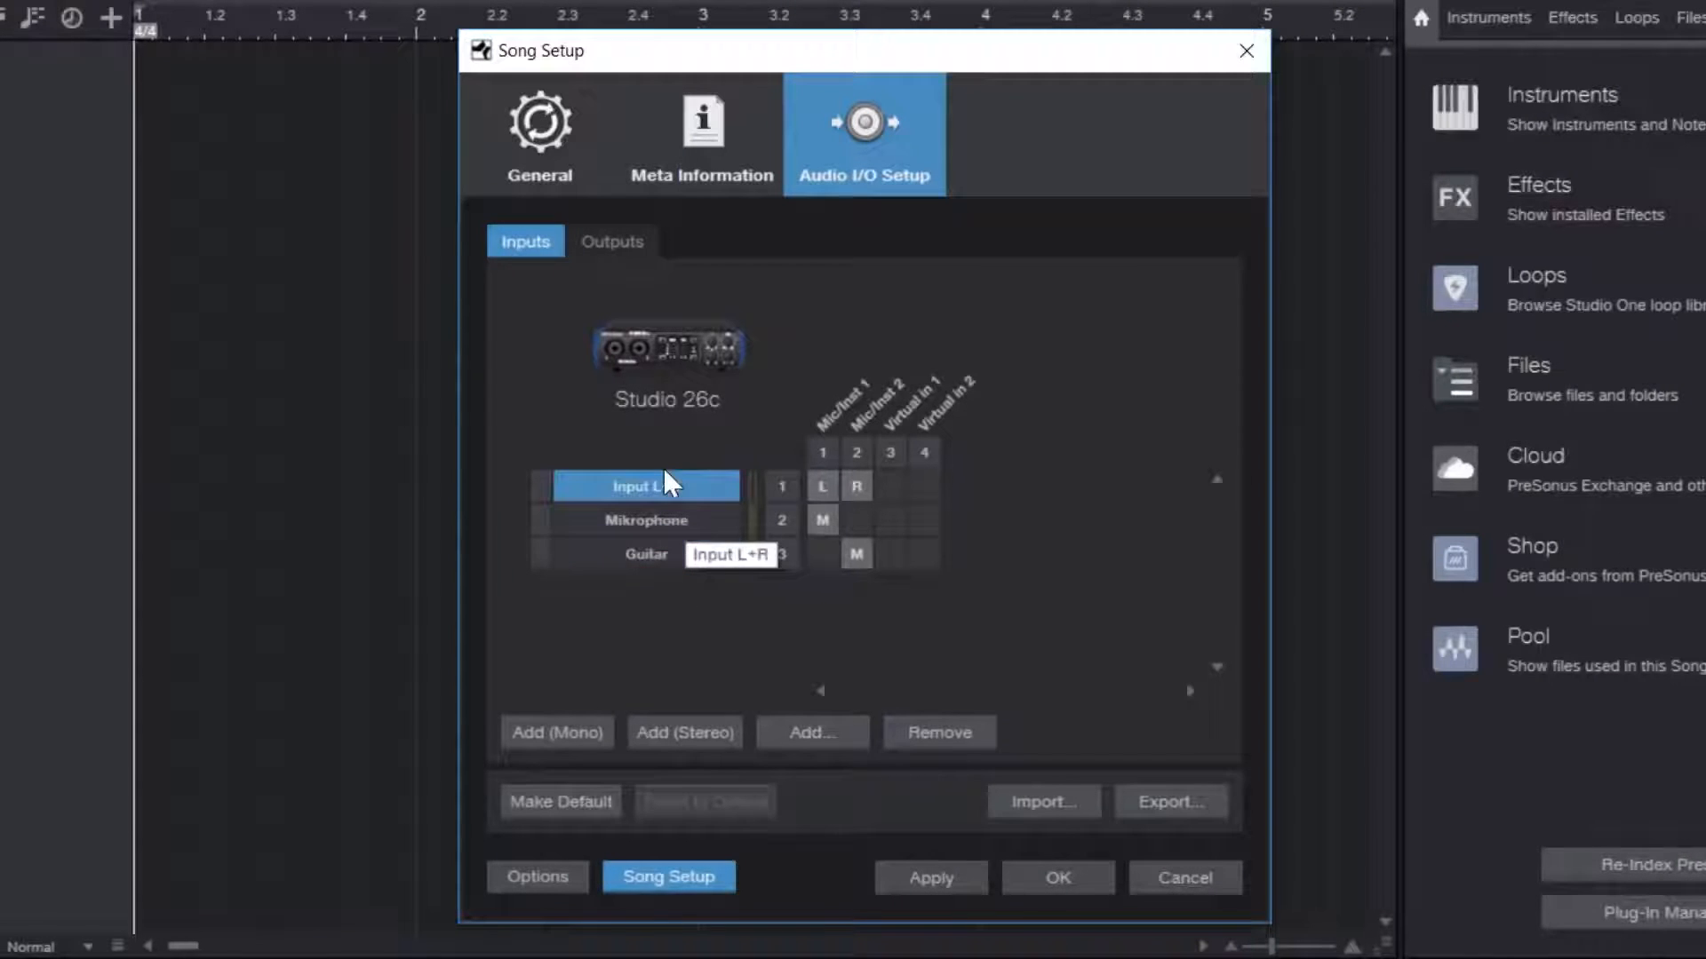
click(938, 732)
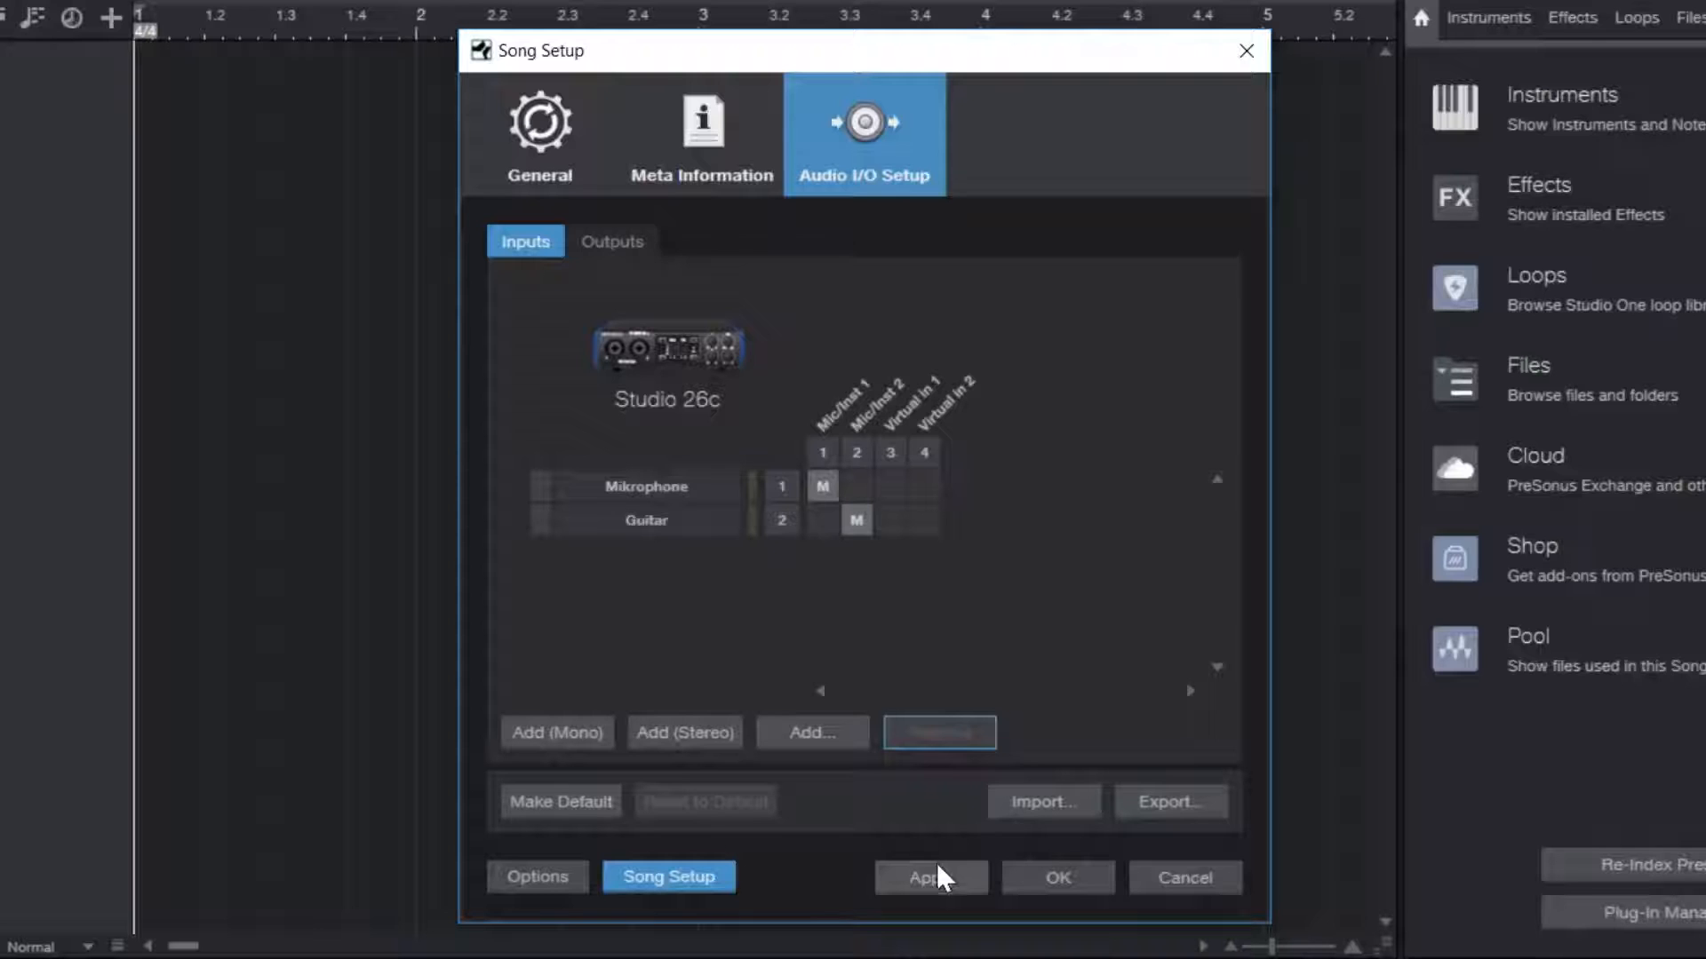
click(1055, 878)
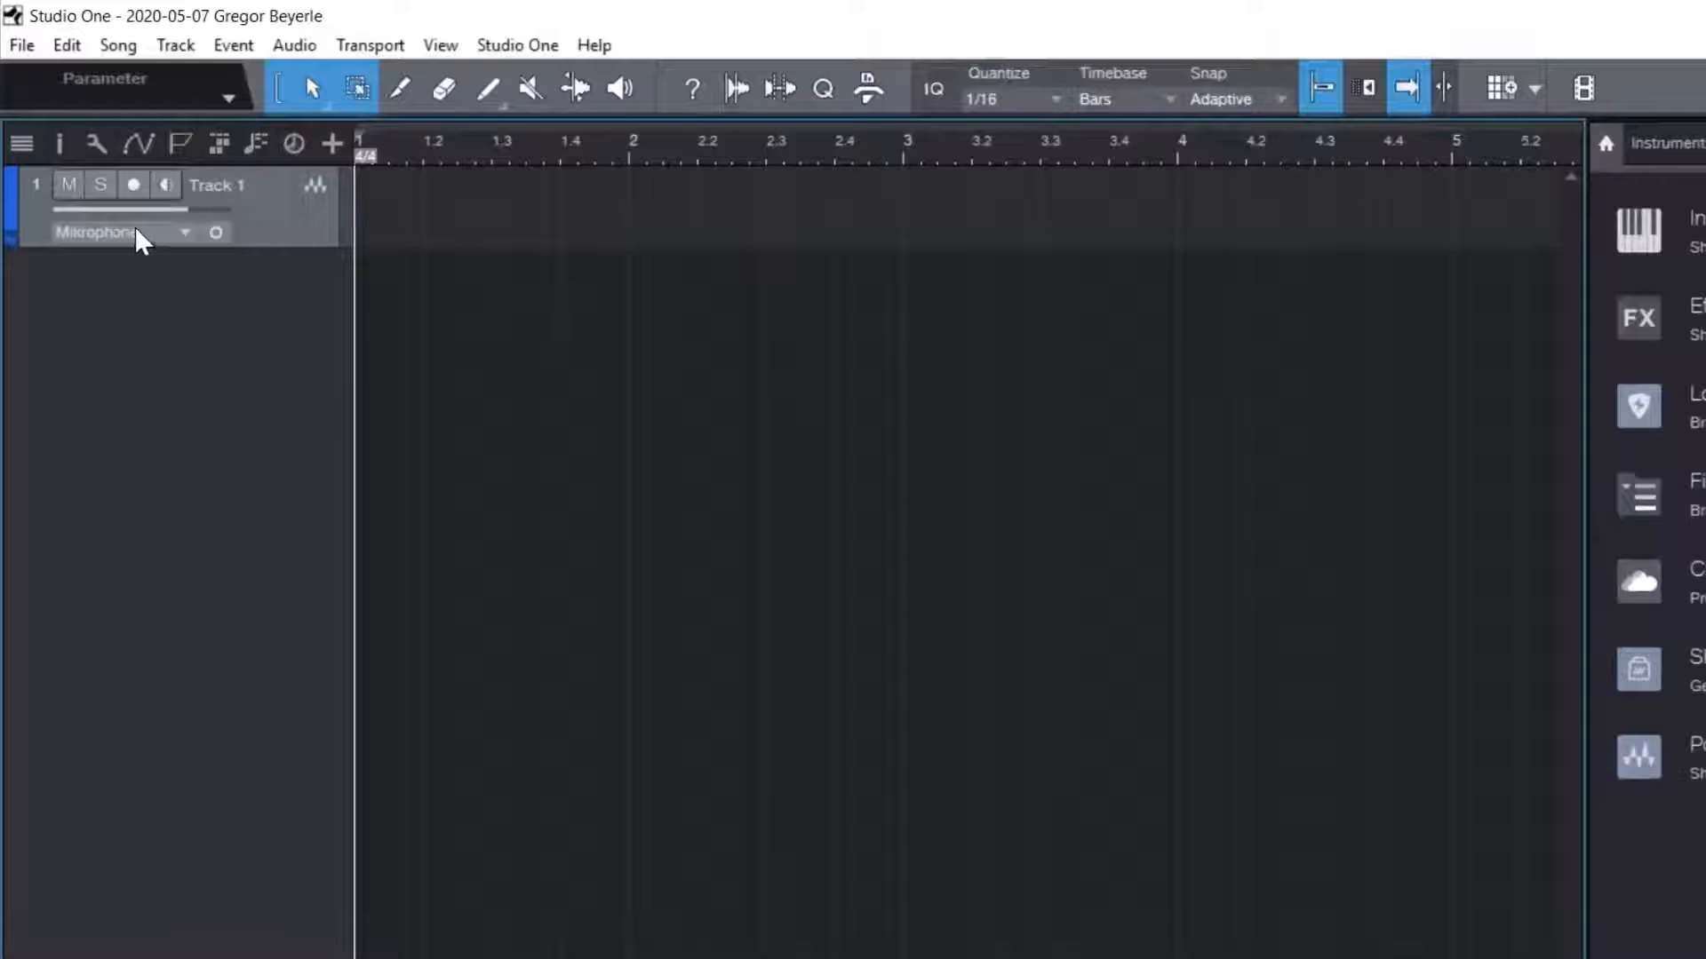
Route Track 1 from Mikrophone (Mic/Inst 1), show the mixer, and record a take
click(120, 232)
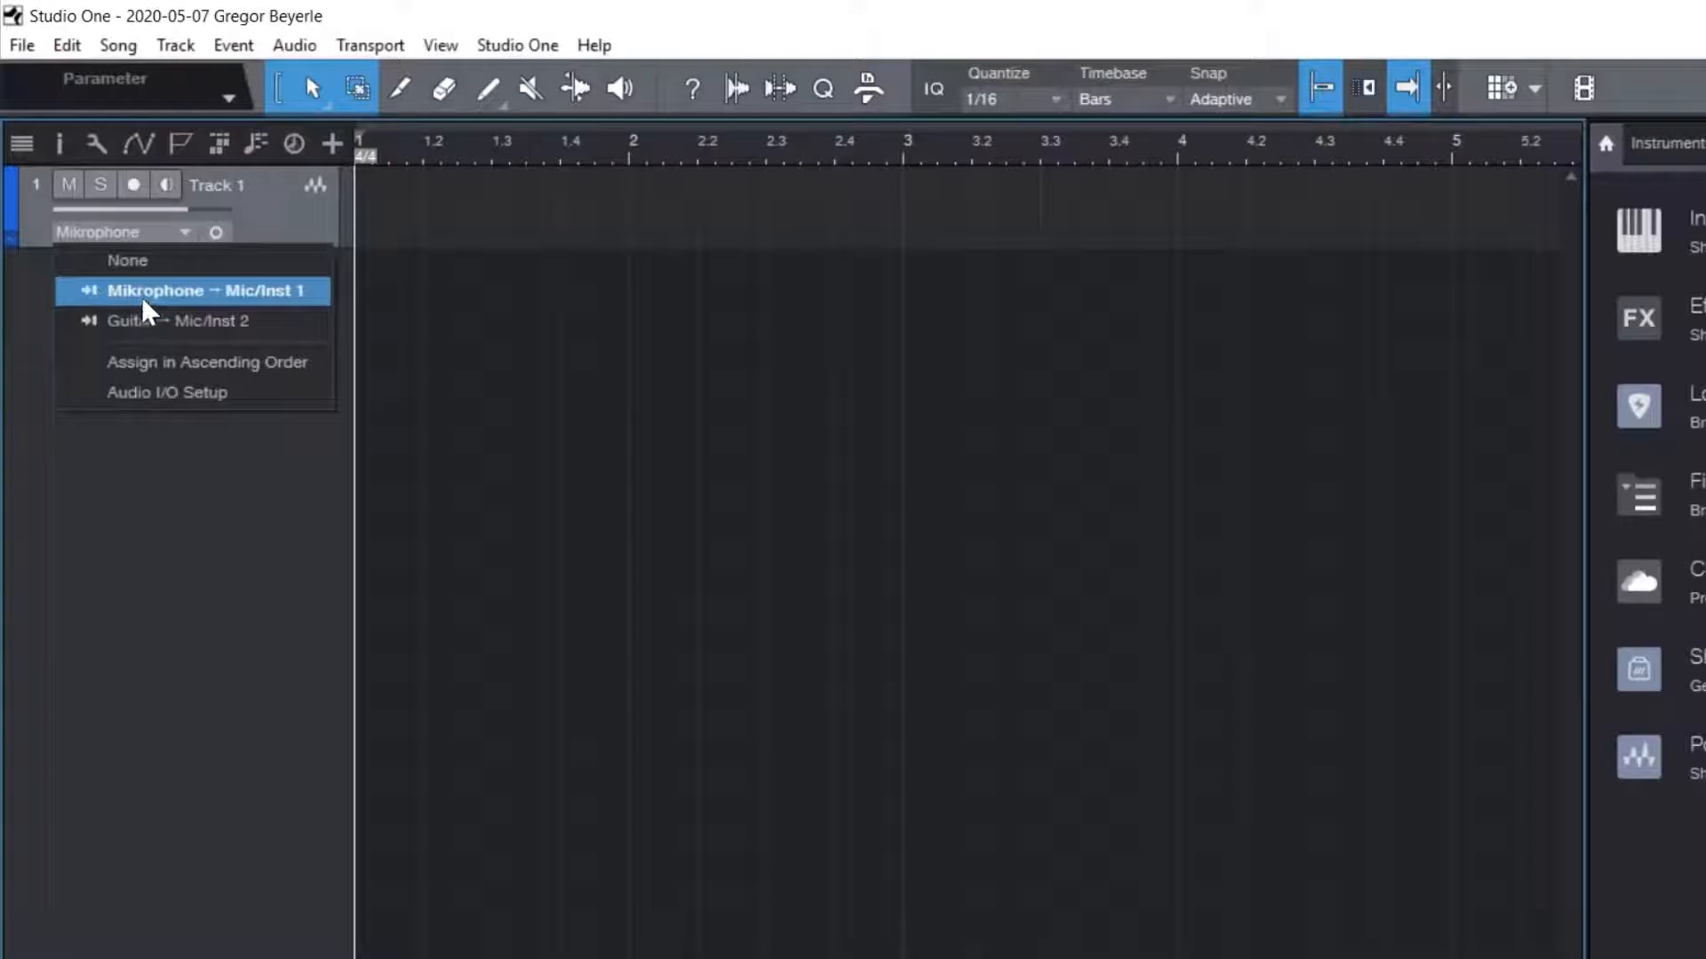
click(207, 291)
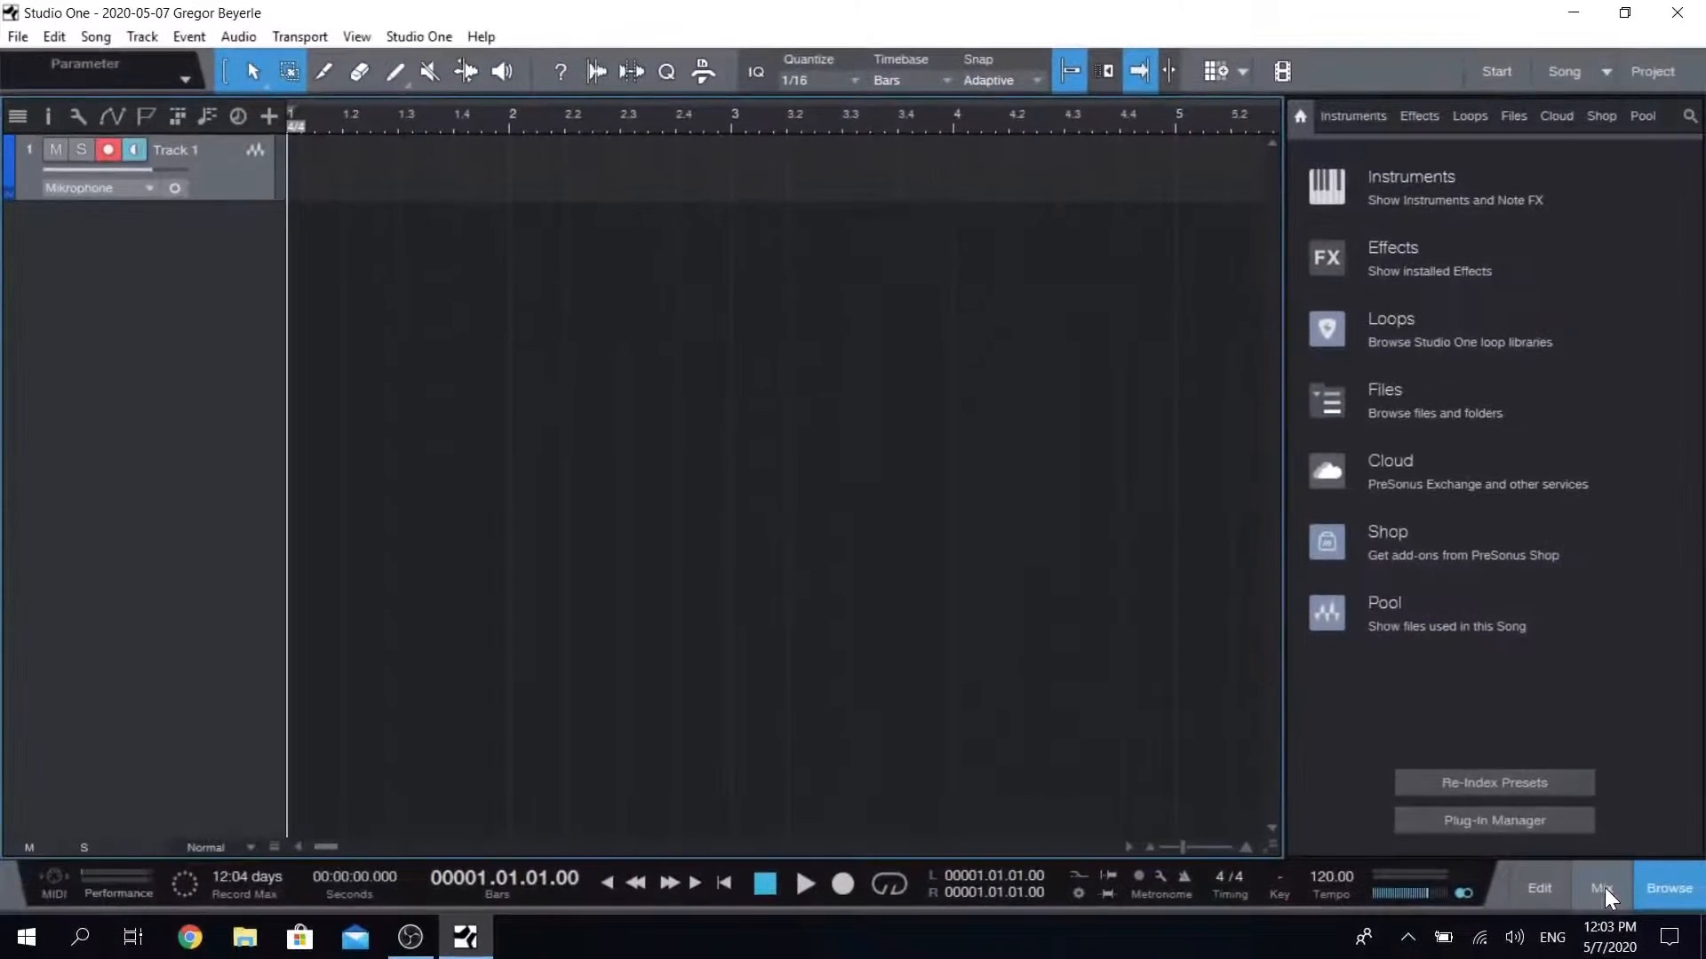
click(1600, 888)
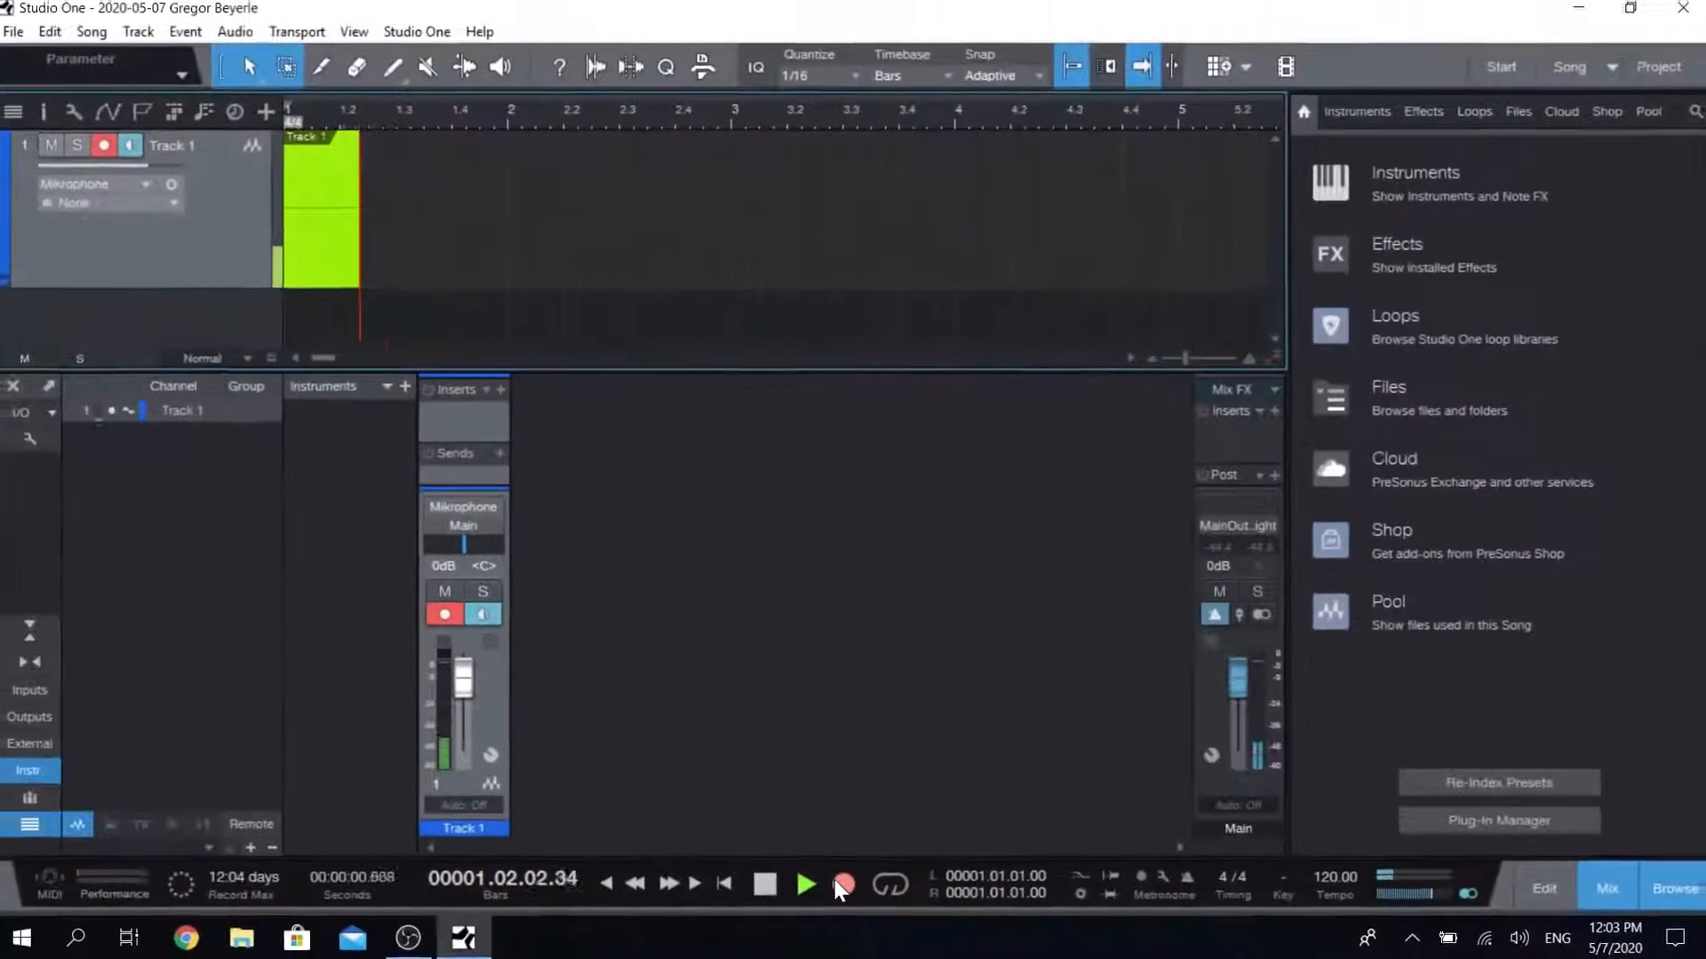
click(805, 884)
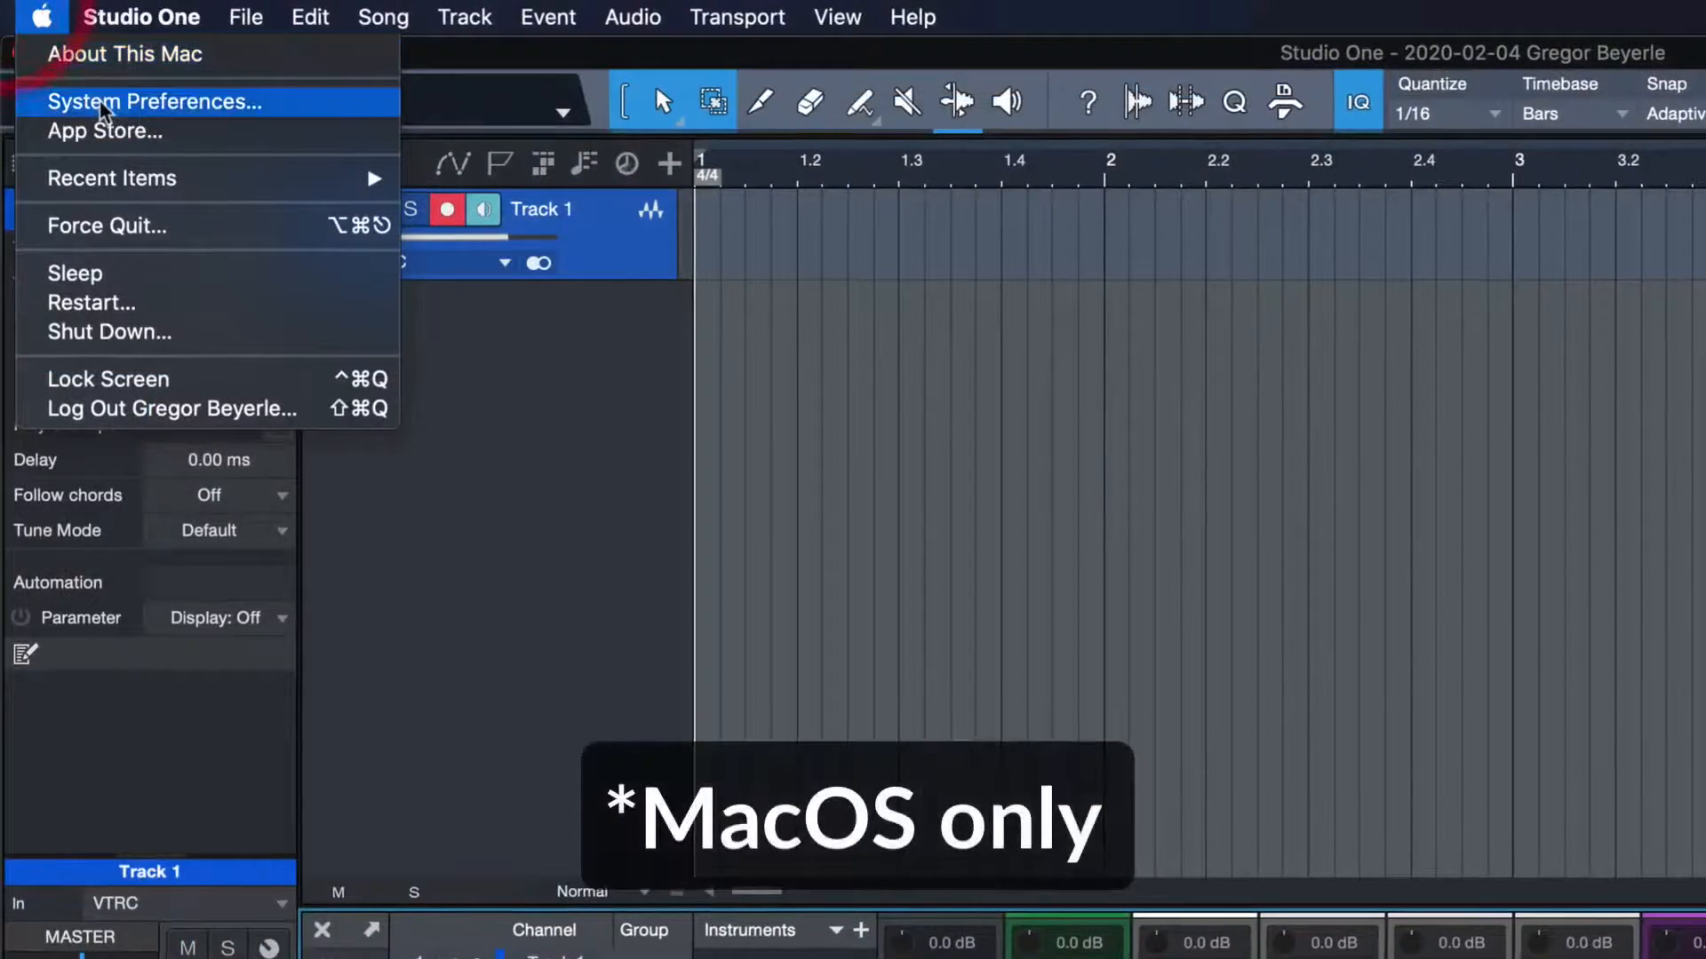
Tick Studio One under Security & Privacy > Privacy > Microphone
click(154, 101)
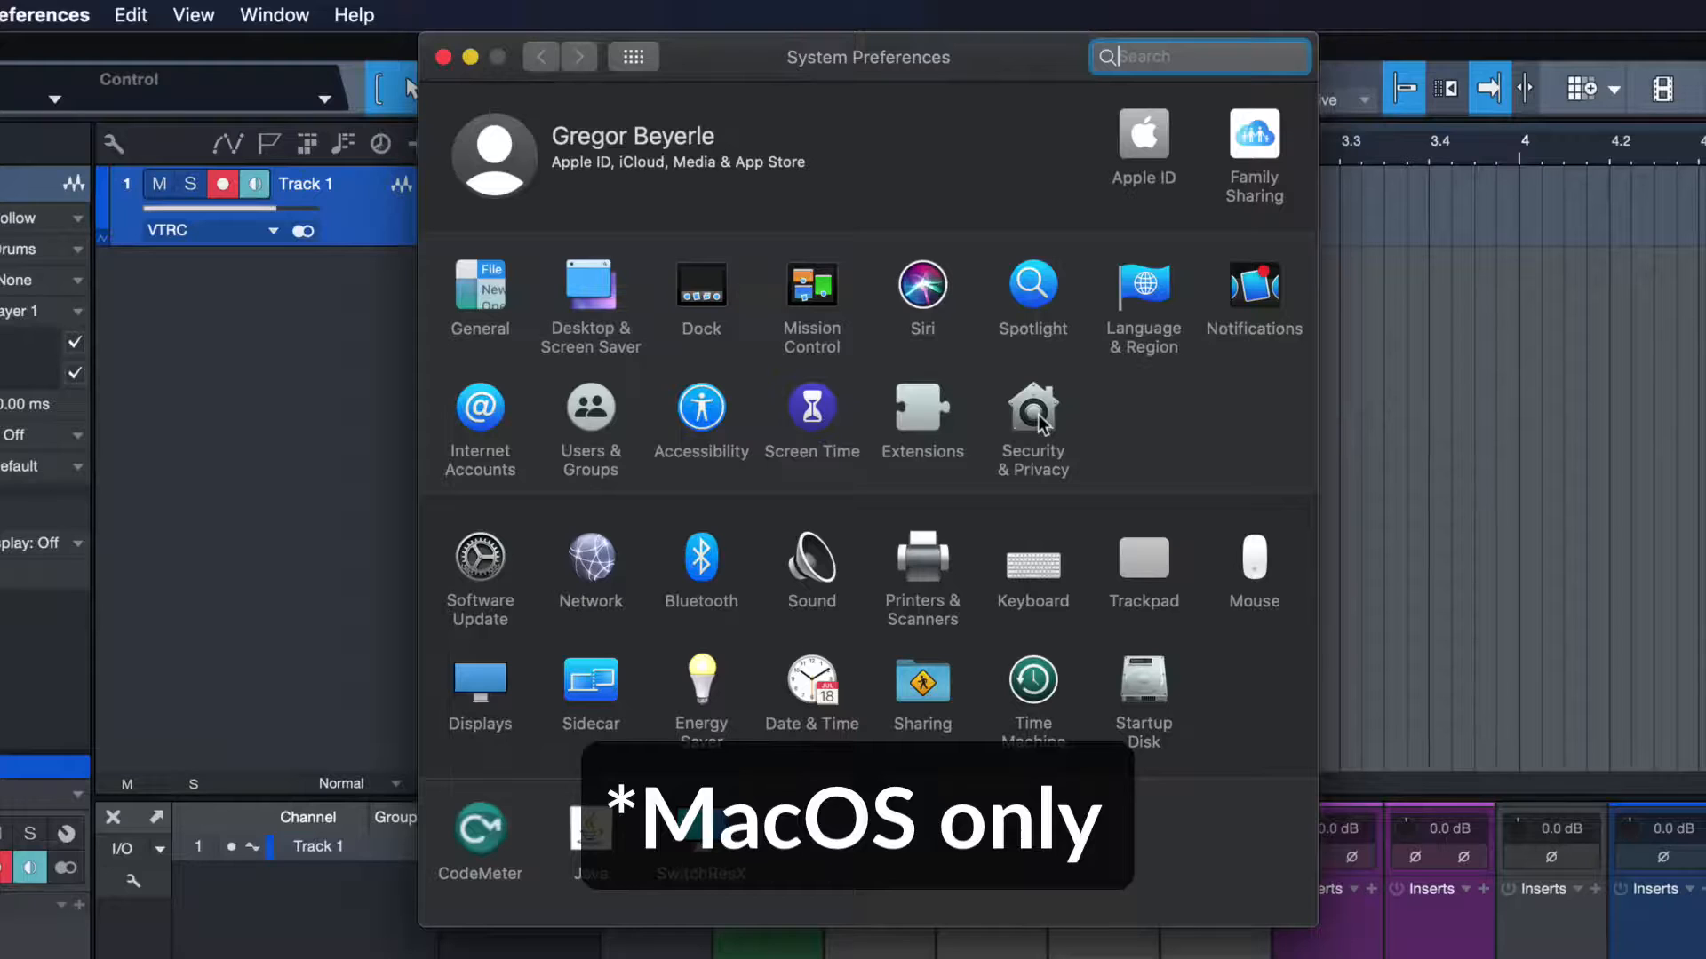
click(1032, 412)
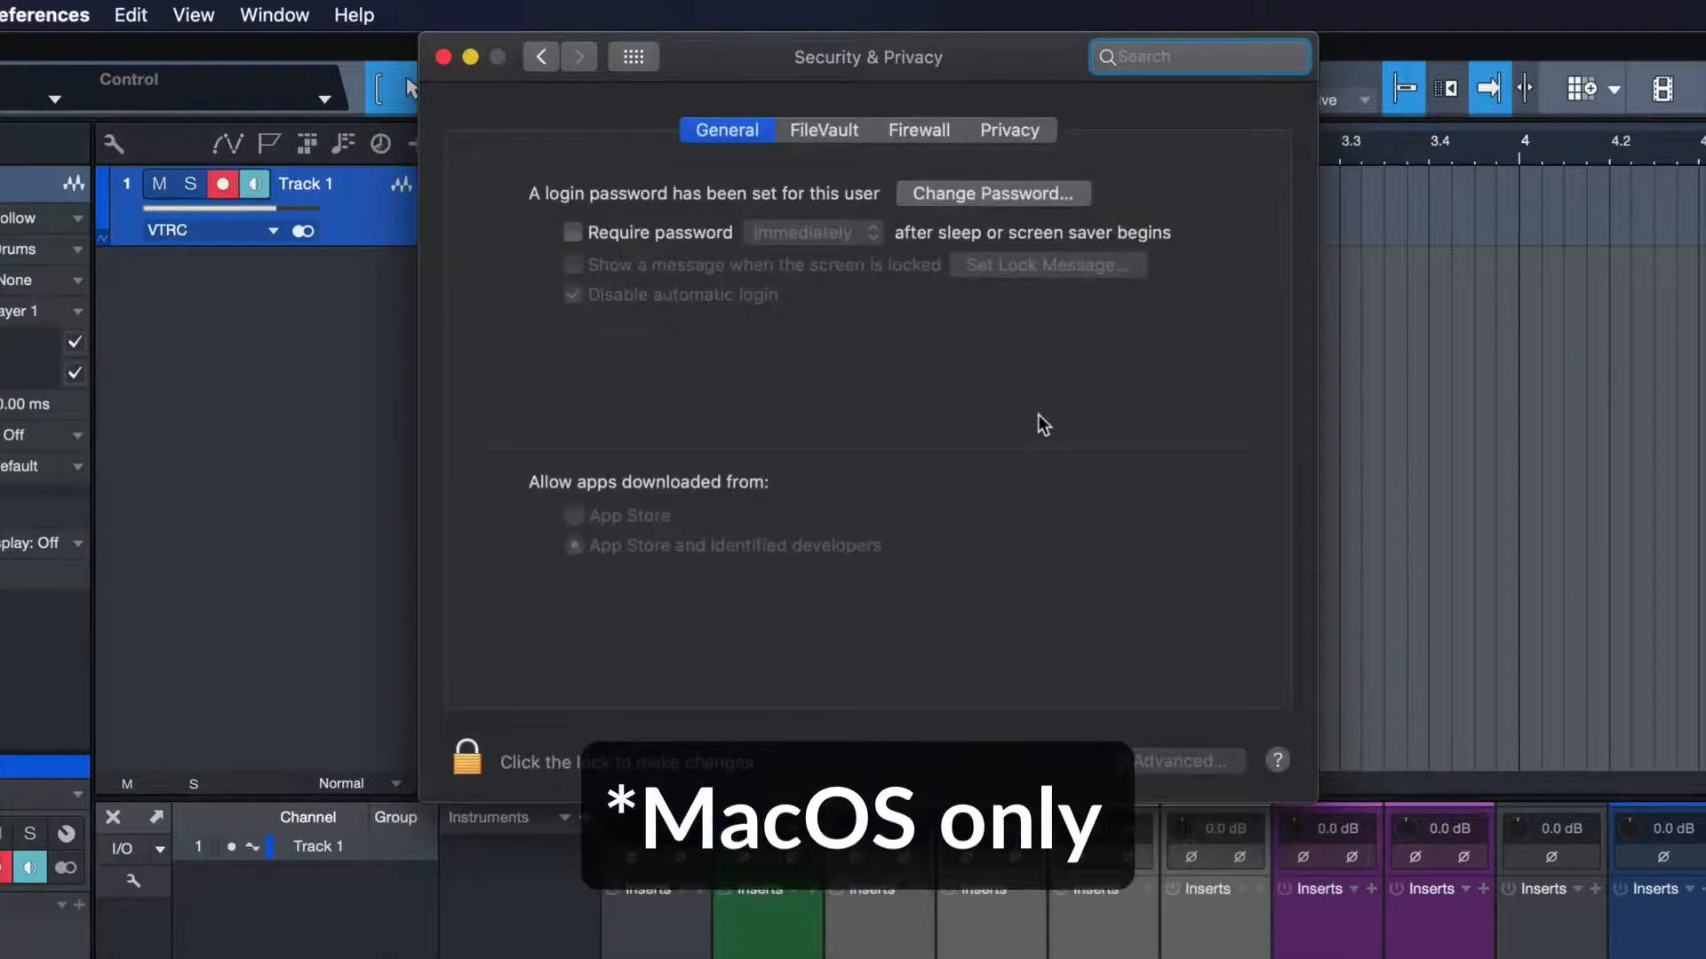
click(1008, 129)
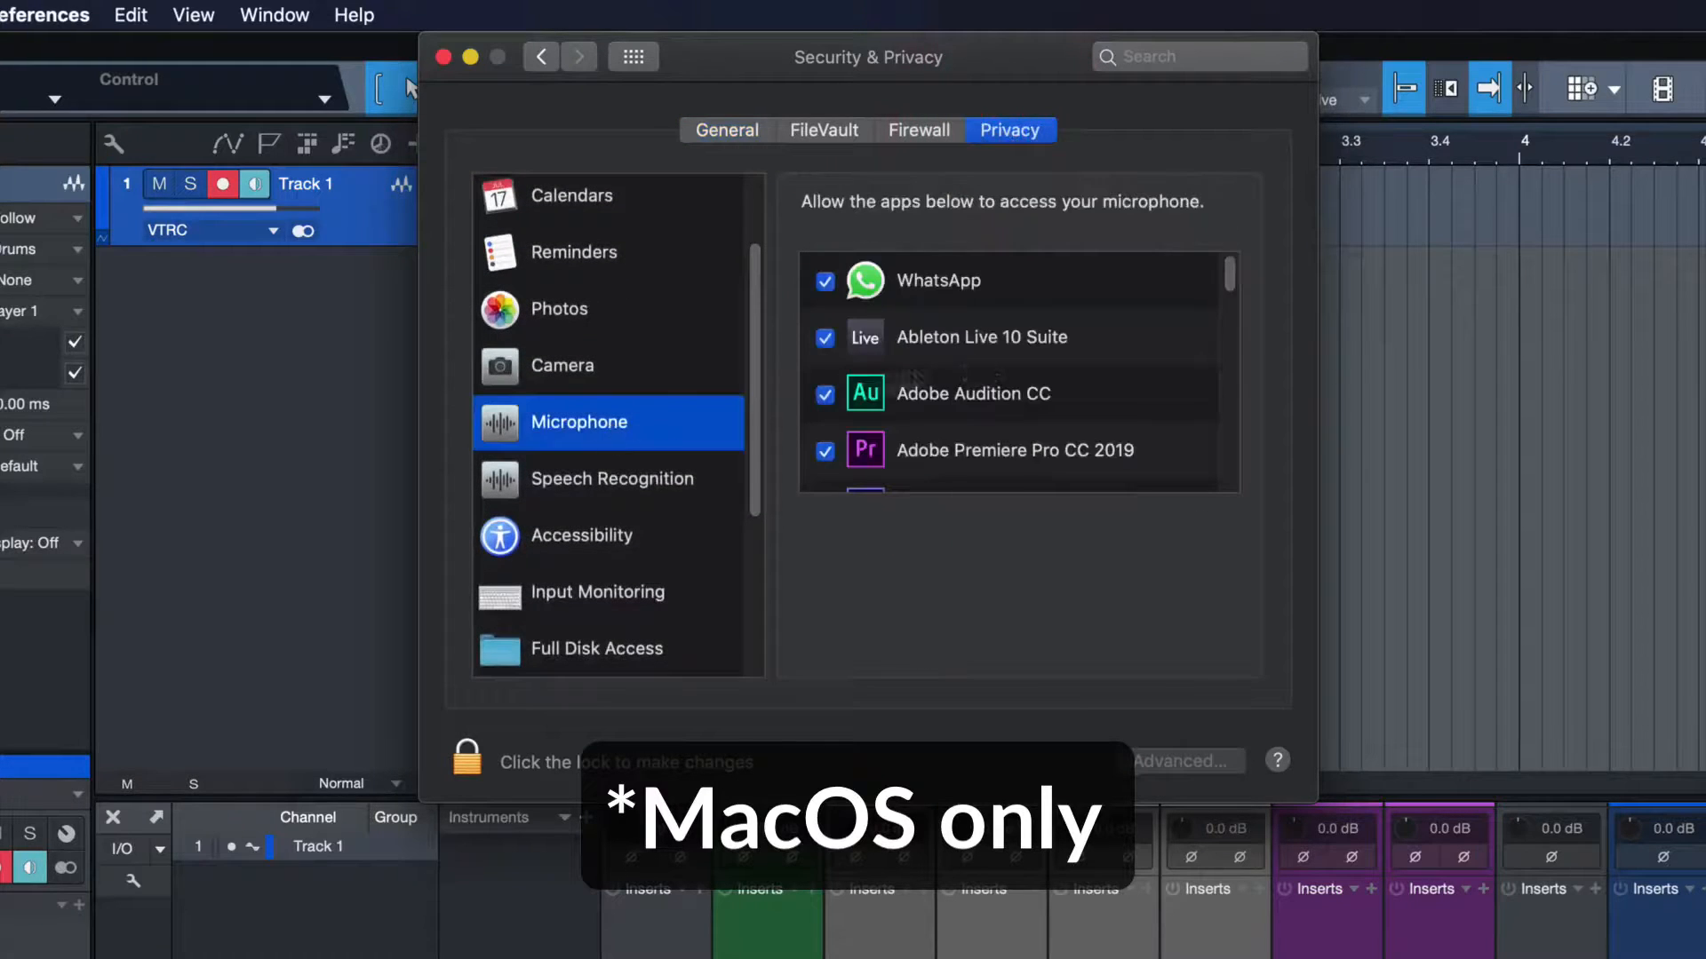
scroll(down, 3)
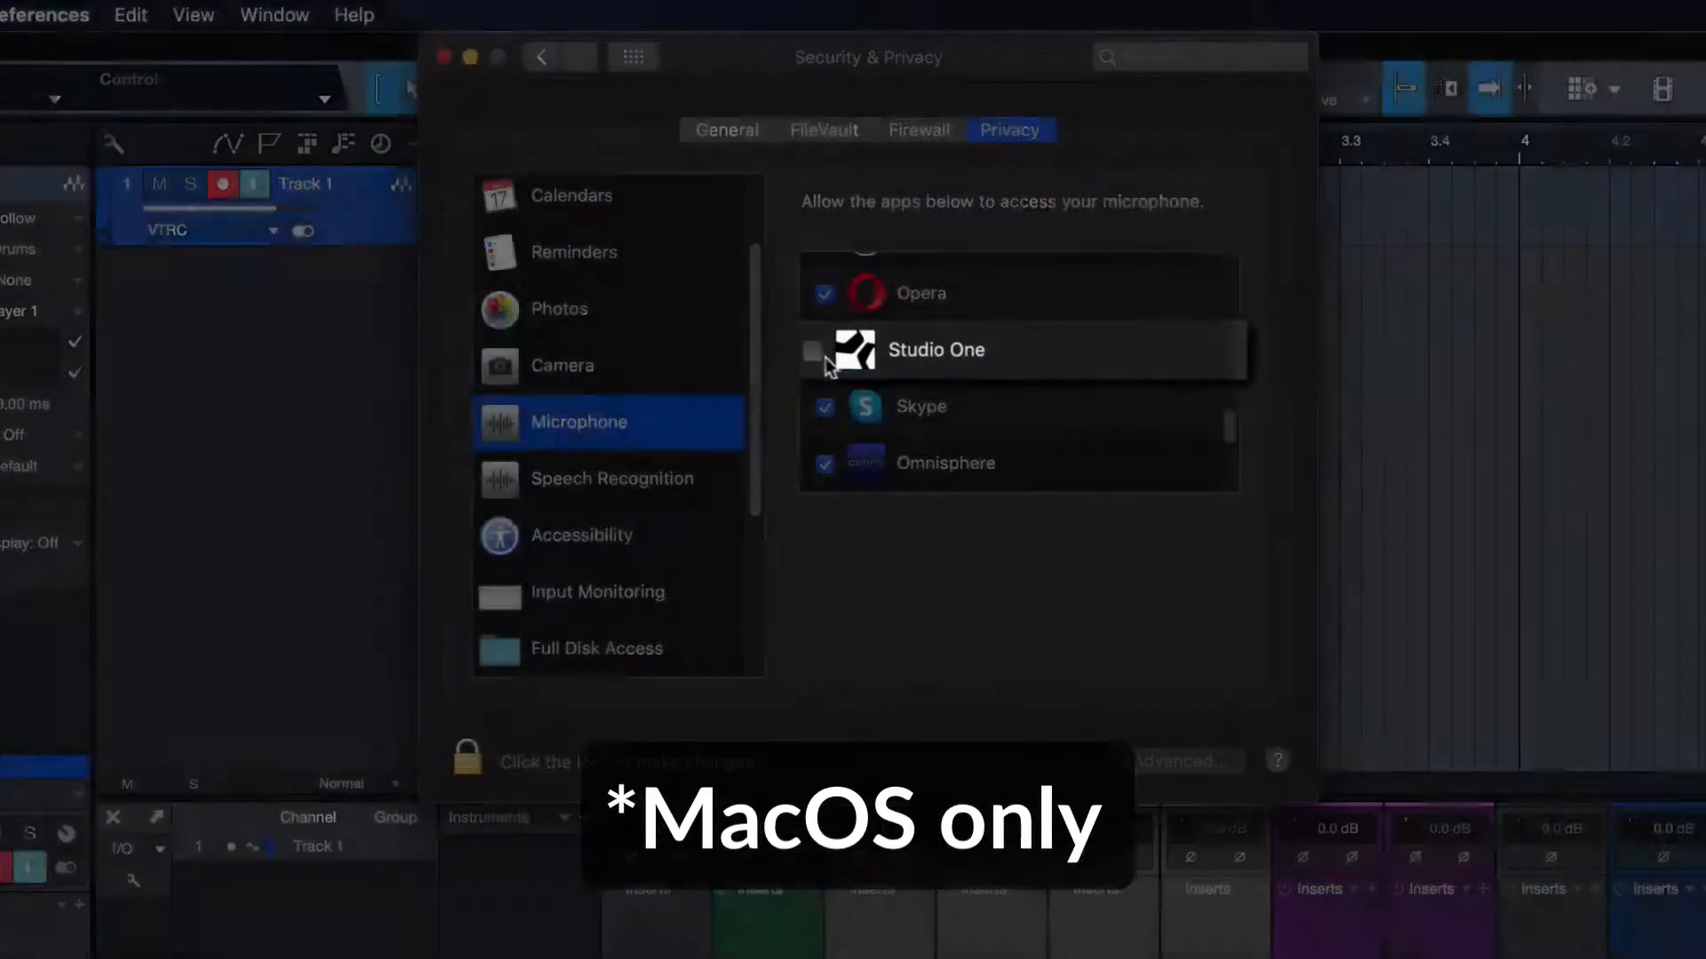
click(824, 356)
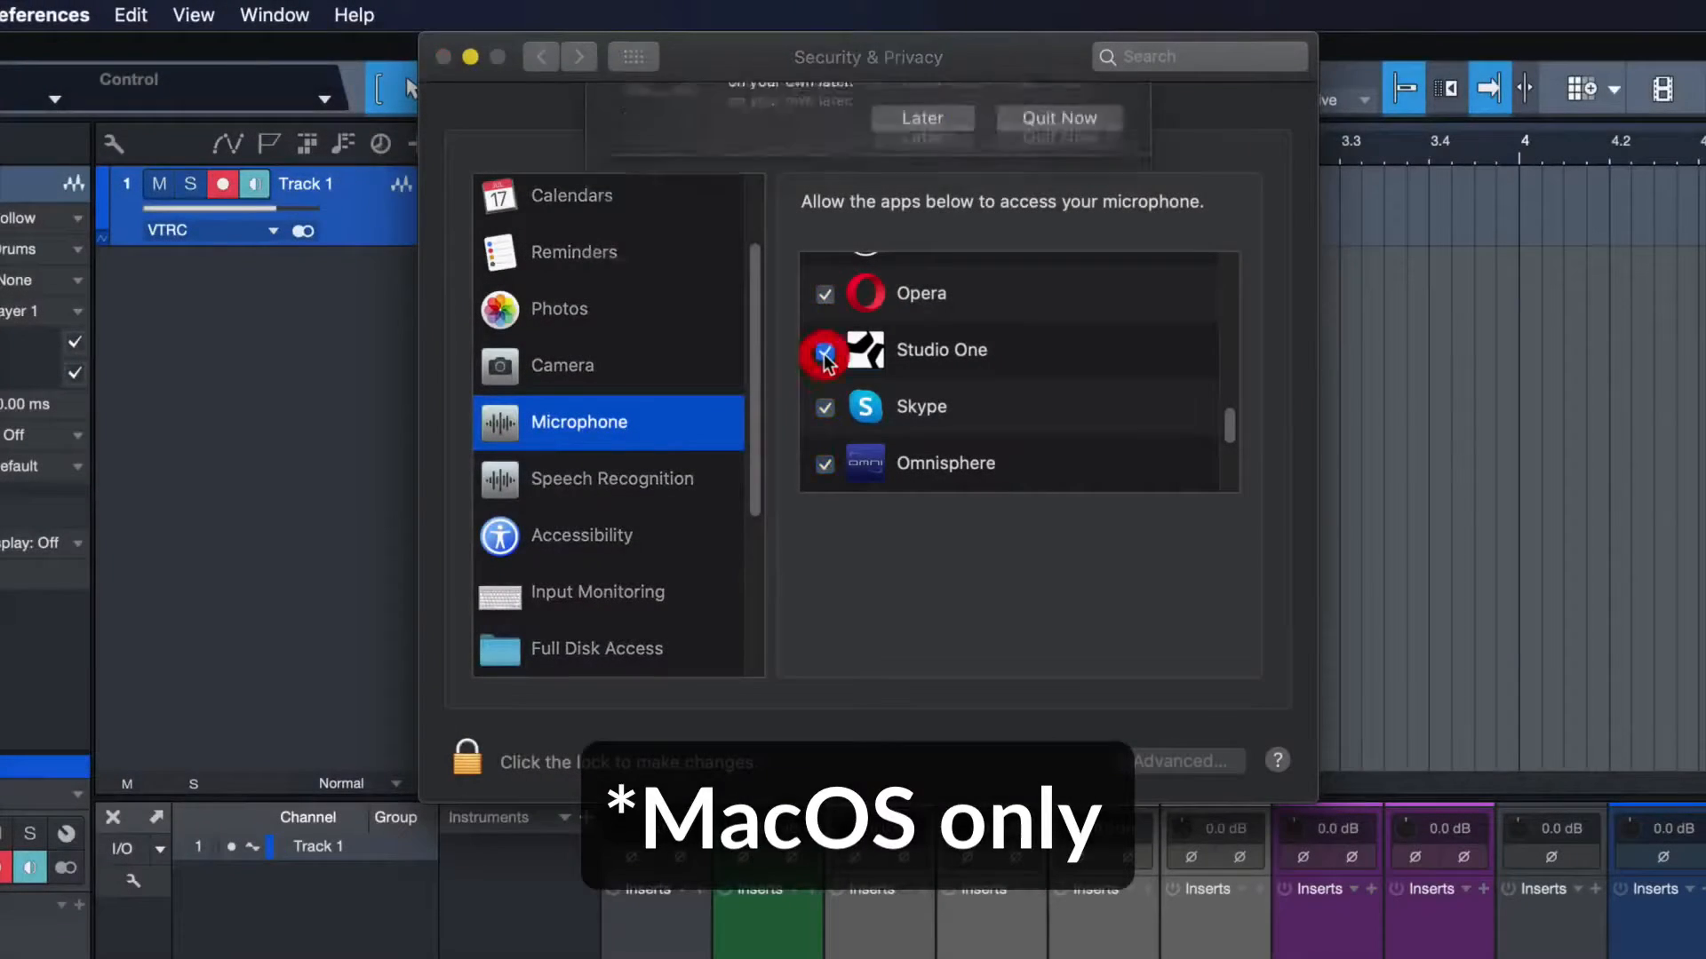